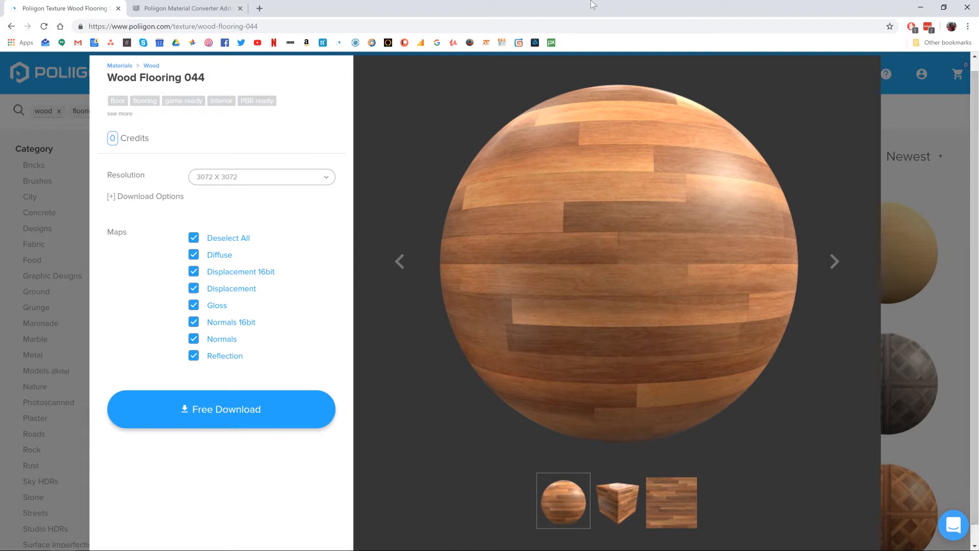
Download the Wood Flooring 044 material with all maps at 3072 x 3072.
click(184, 8)
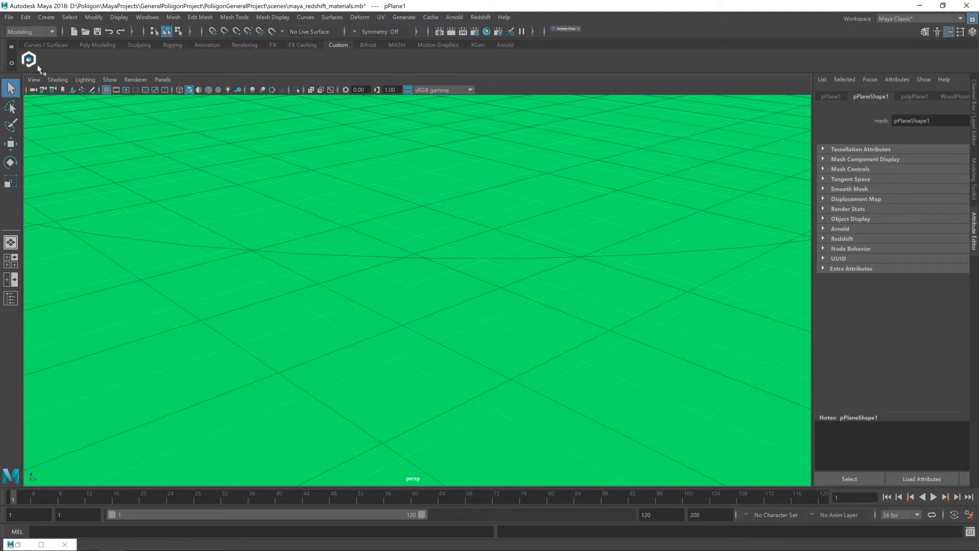
mouse_move(331, 59)
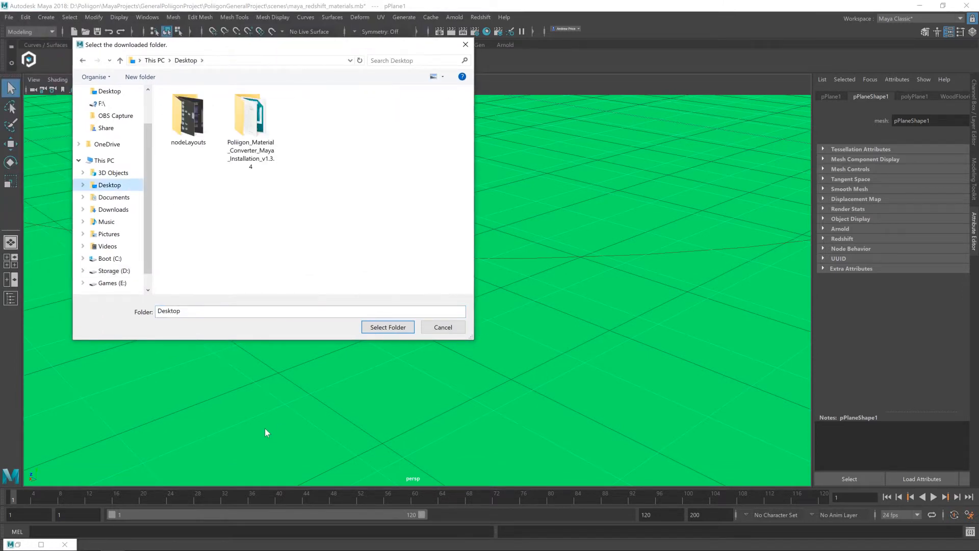
Install the converter from the Poliigon_Material_Converter folder and dismiss the updated message.
double_click(251, 112)
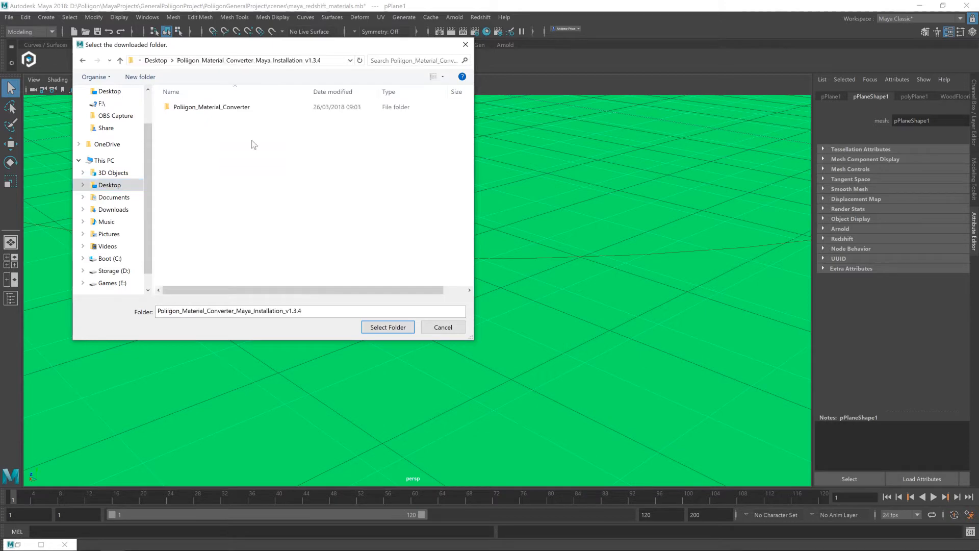
click(211, 107)
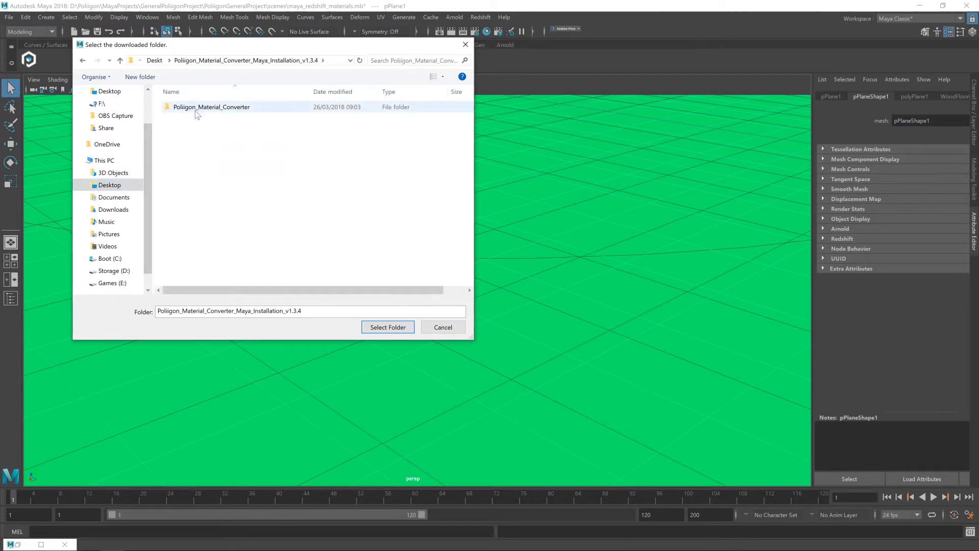
double_click(212, 107)
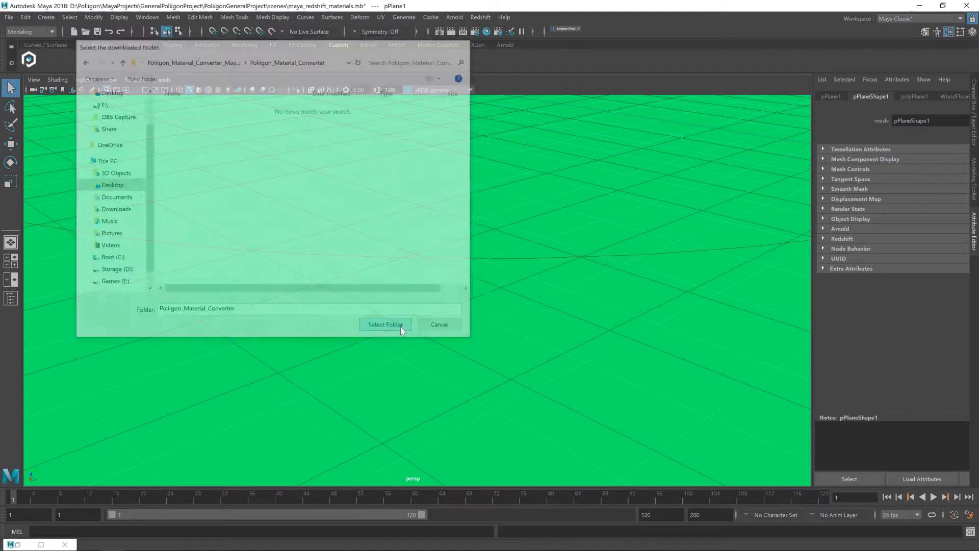
click(386, 324)
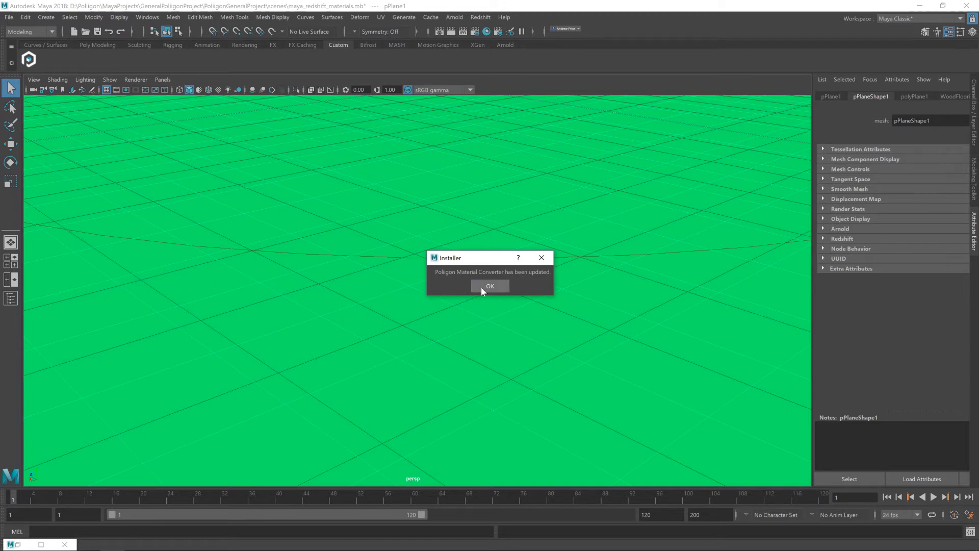
click(490, 286)
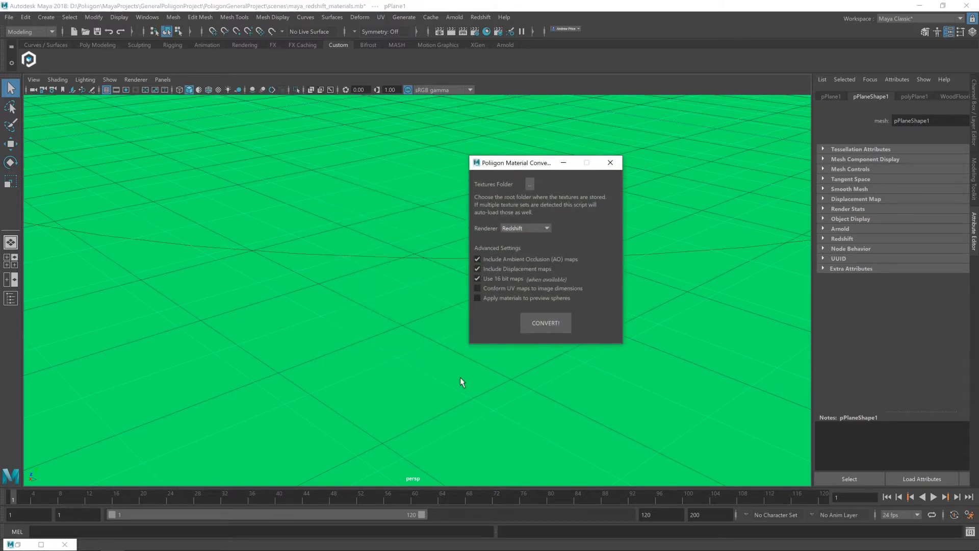
mouse_move(506, 308)
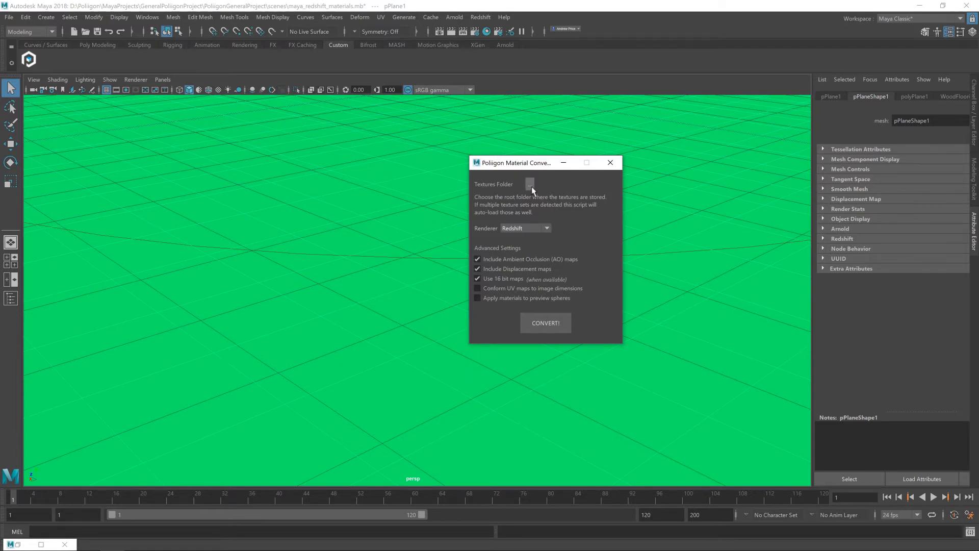
Point the Textures Folder to D:/Poliigon/Materials/WoodFlooring044 so one material is found.
click(530, 183)
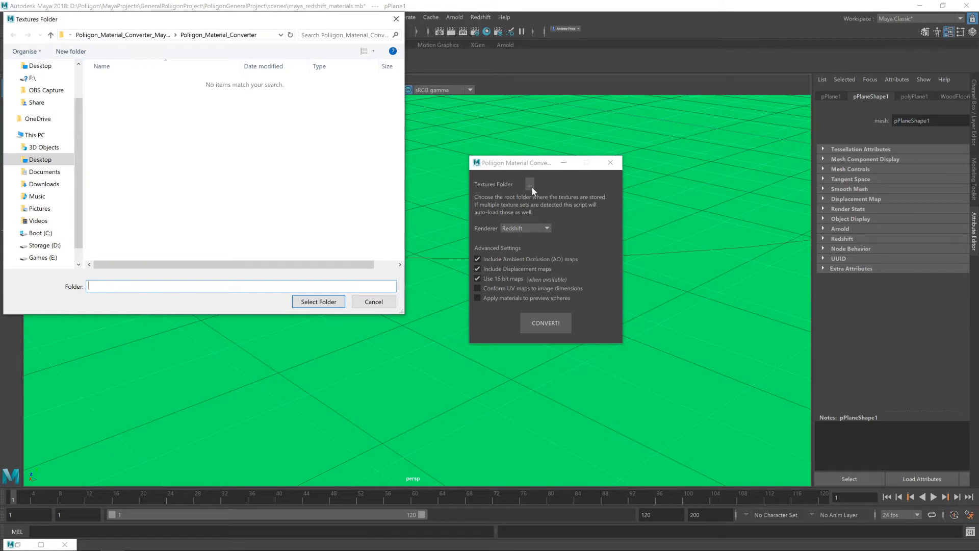
click(45, 245)
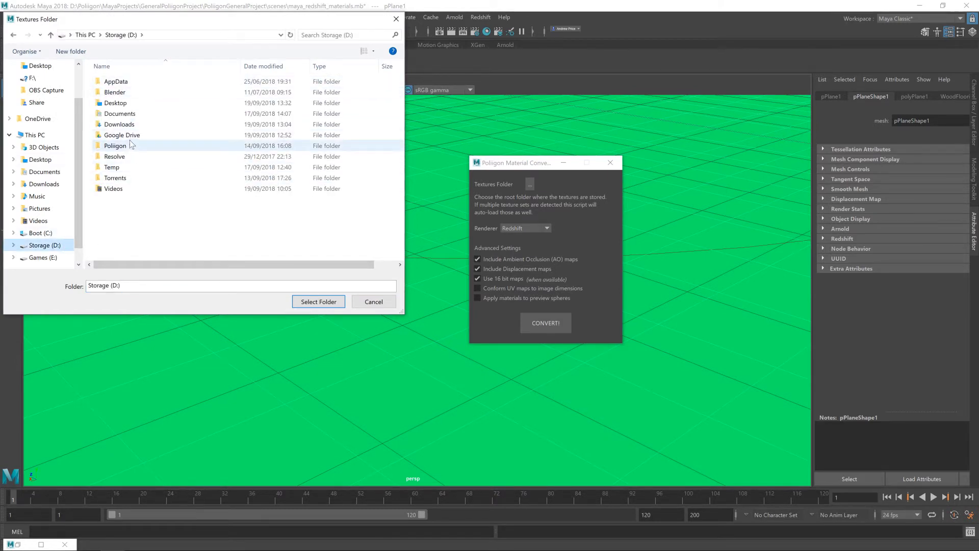
double_click(116, 144)
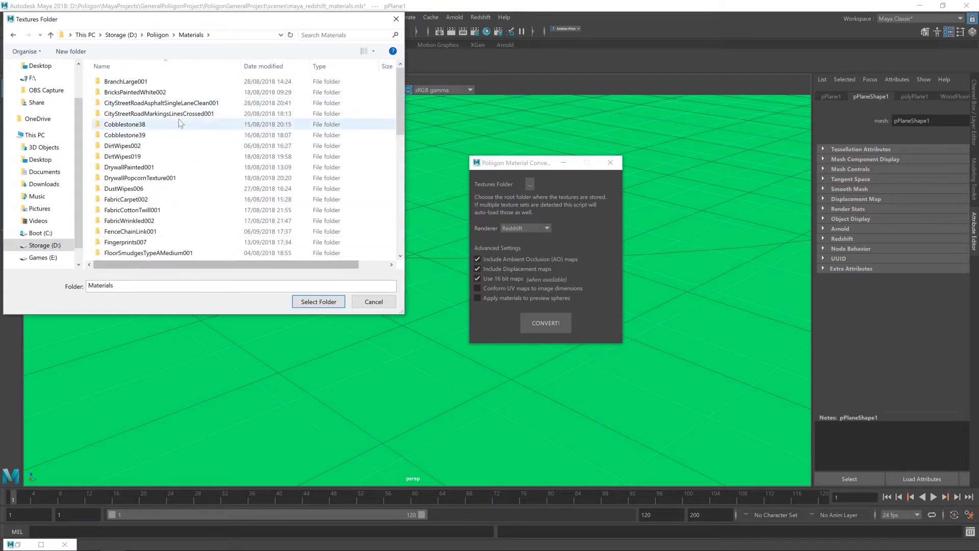
scroll(down, 3)
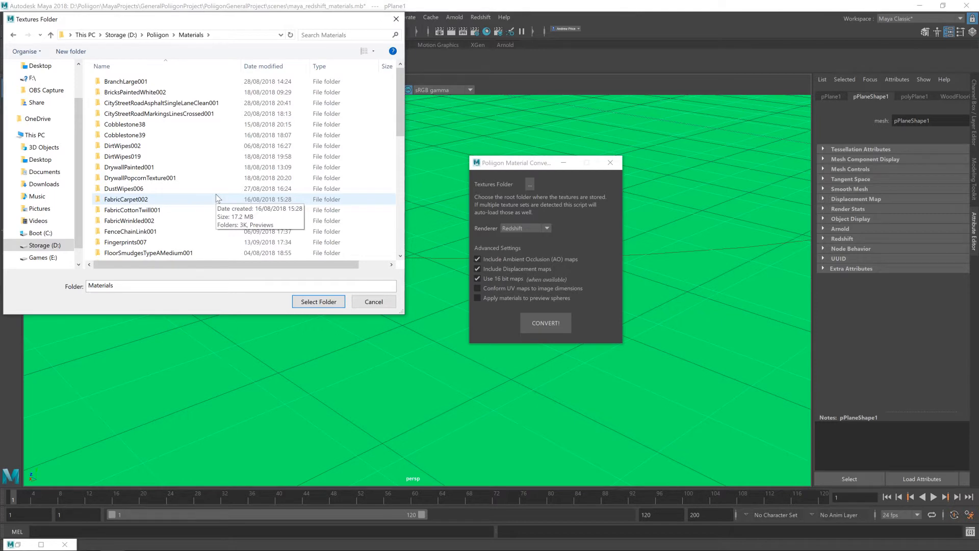
scroll(down, 3)
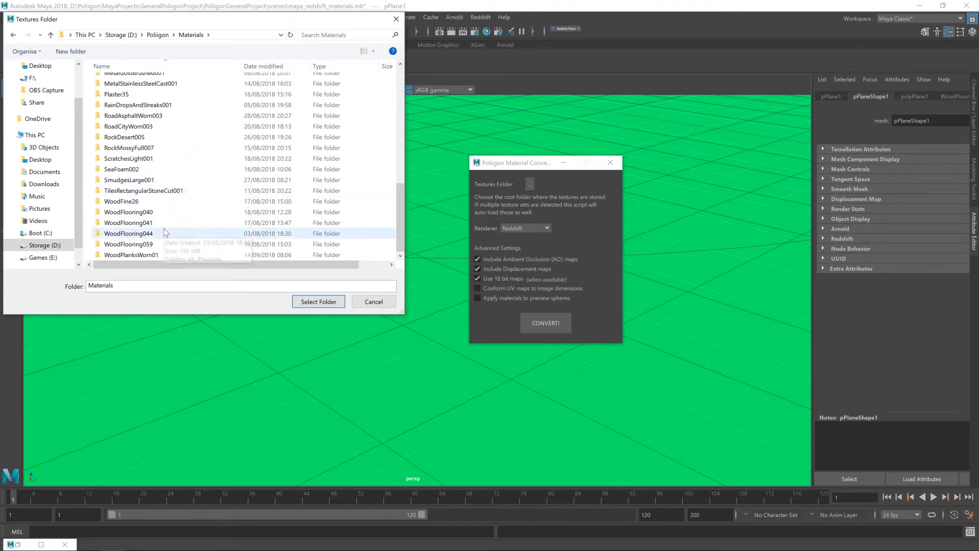
mouse_move(194, 240)
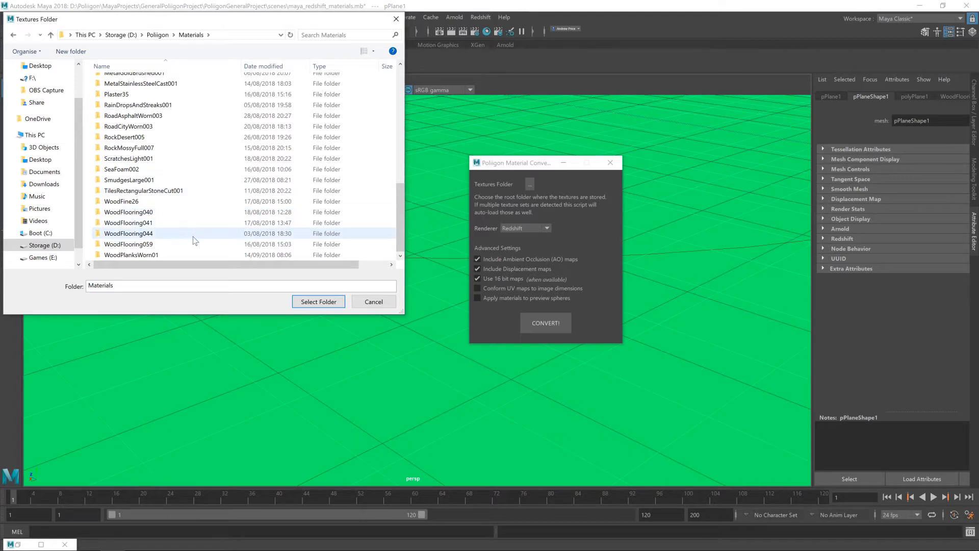
double_click(127, 233)
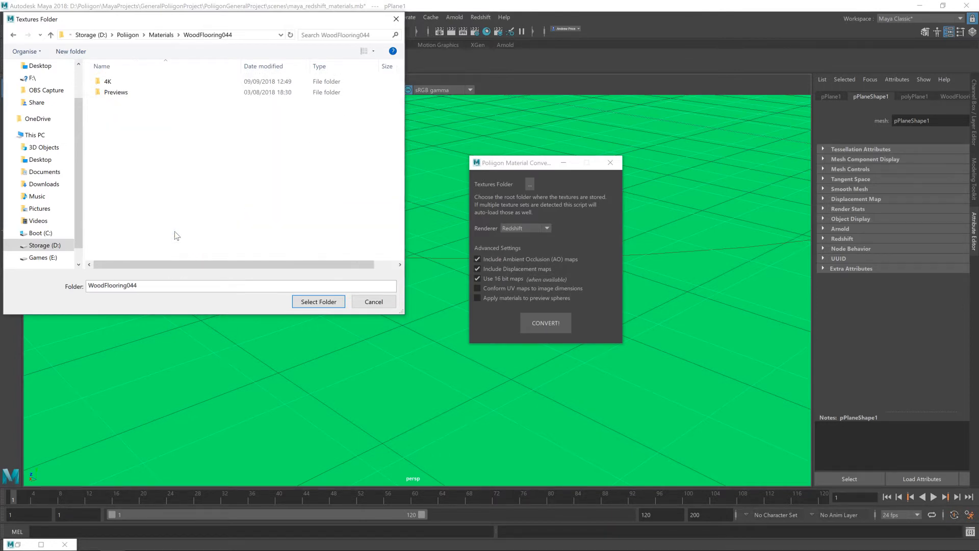
click(319, 301)
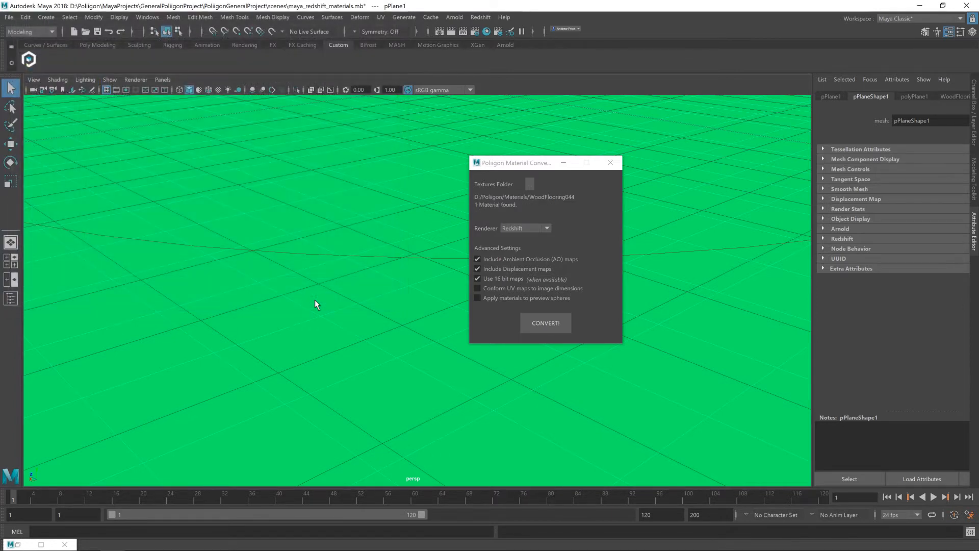
mouse_move(521, 326)
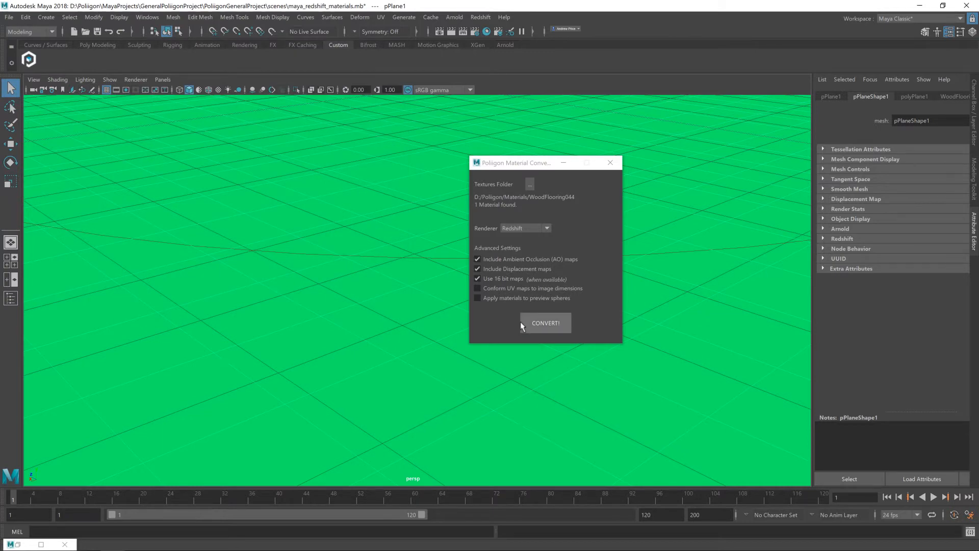
mouse_move(499, 208)
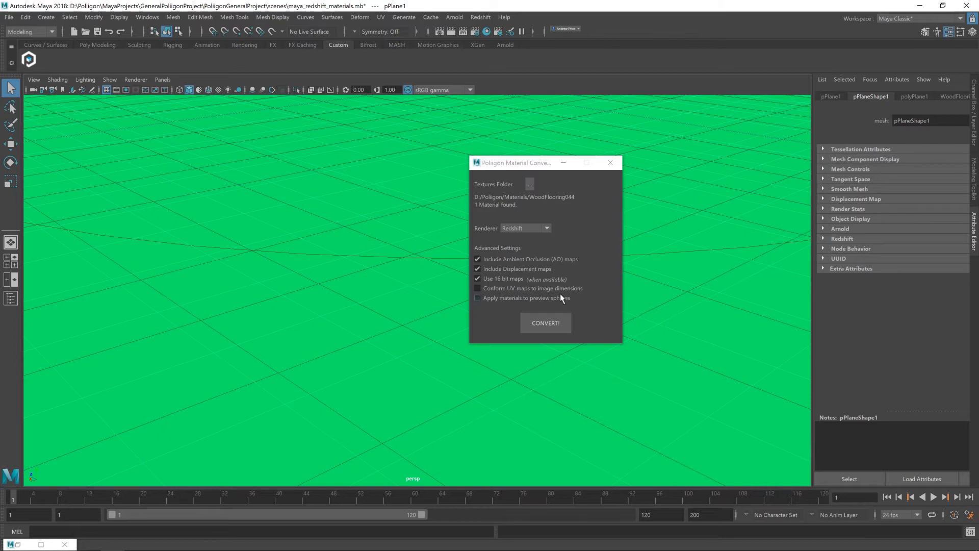
Convert WoodFlooring044 into a Redshift material and acknowledge the success message.
click(545, 229)
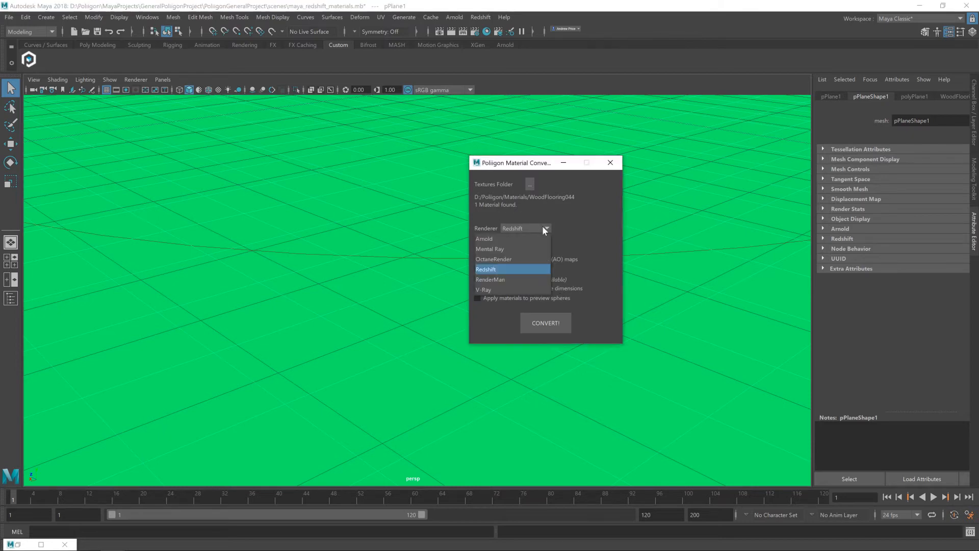
mouse_move(518, 263)
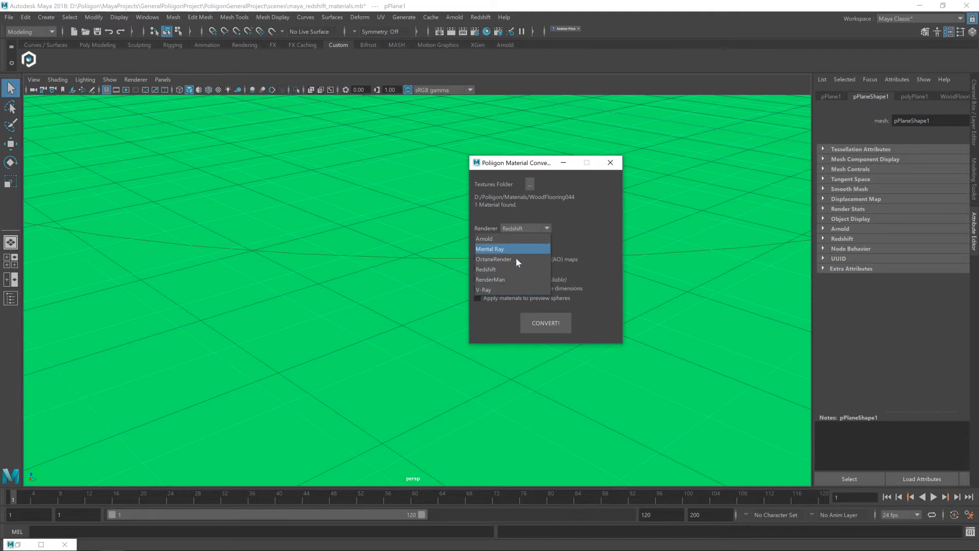
click(485, 269)
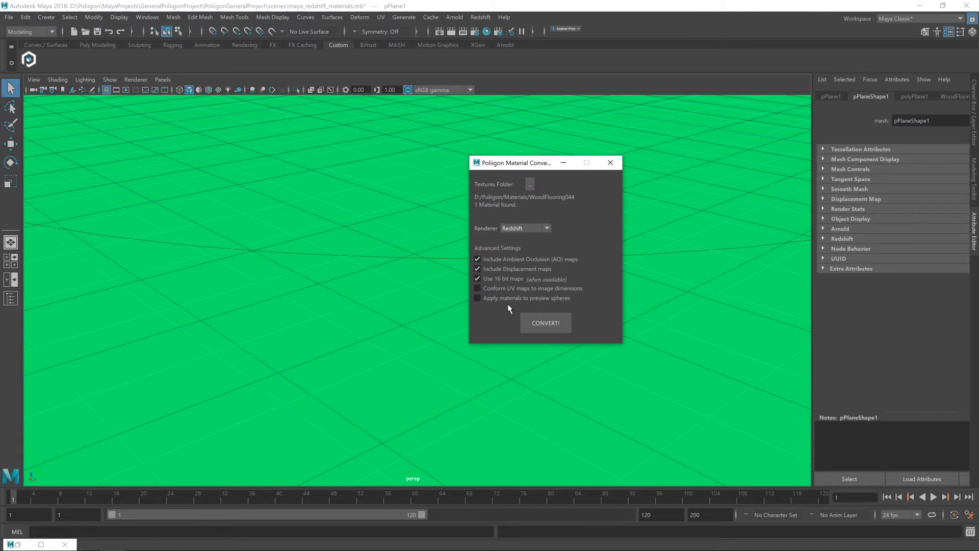
mouse_move(559, 306)
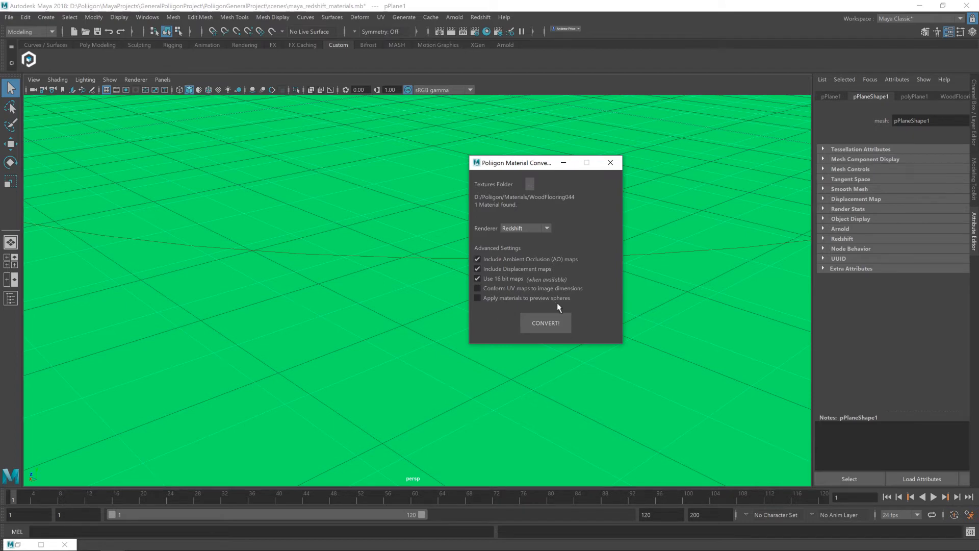
click(544, 323)
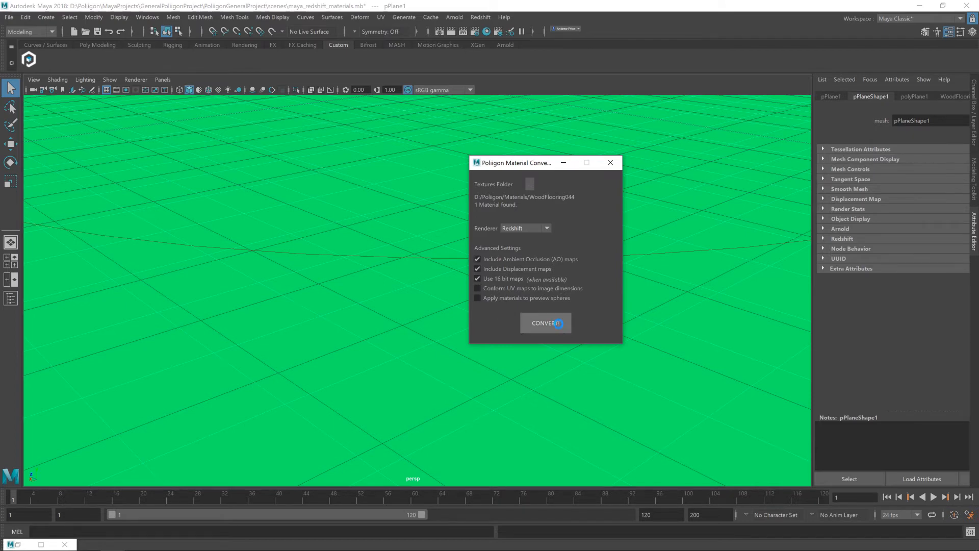
click(545, 323)
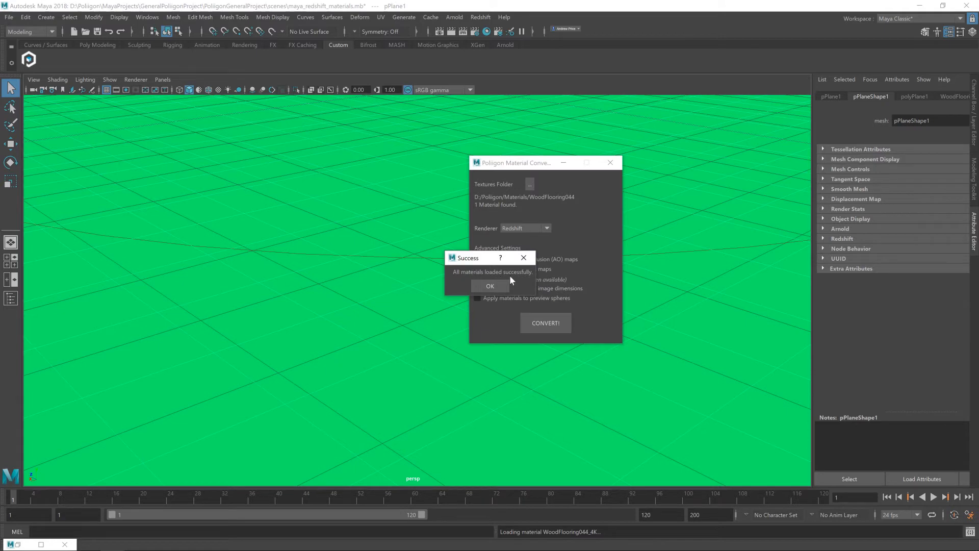
click(490, 286)
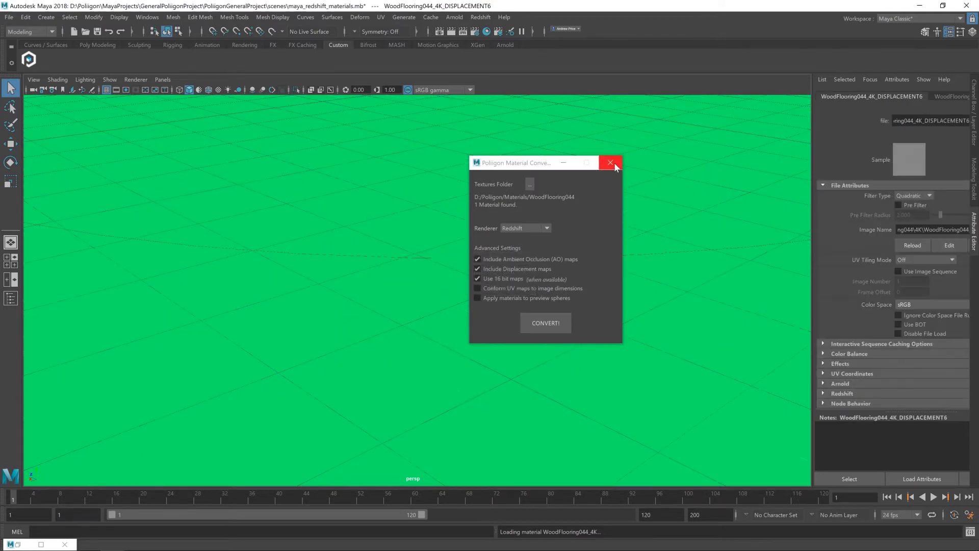
Close the converter and graph the WoodFlooring044_4K material network in Hypershade.
click(612, 162)
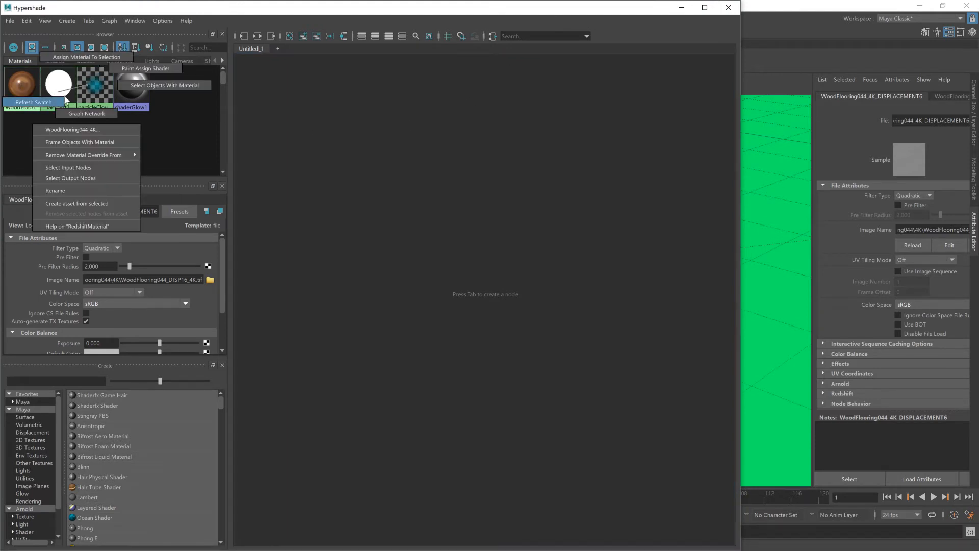
click(85, 113)
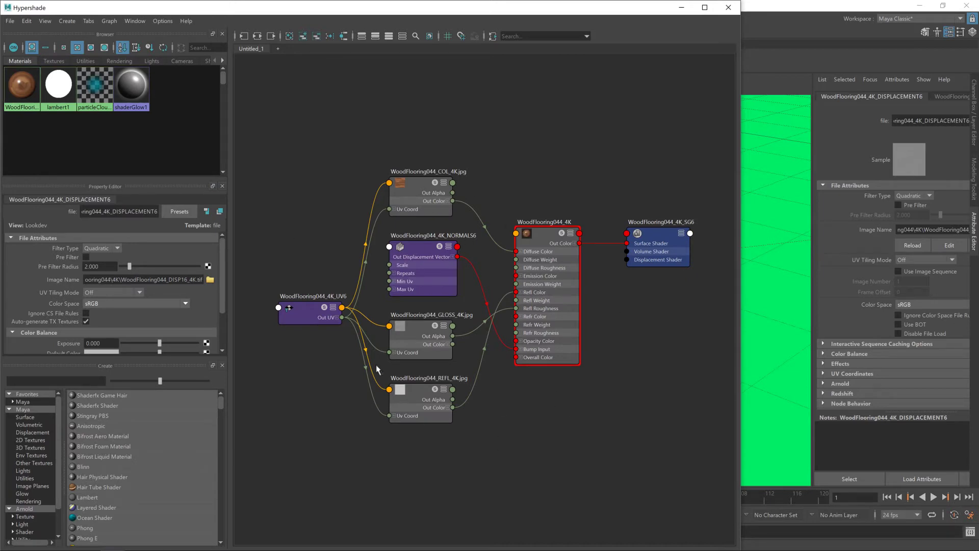
mouse_move(263, 316)
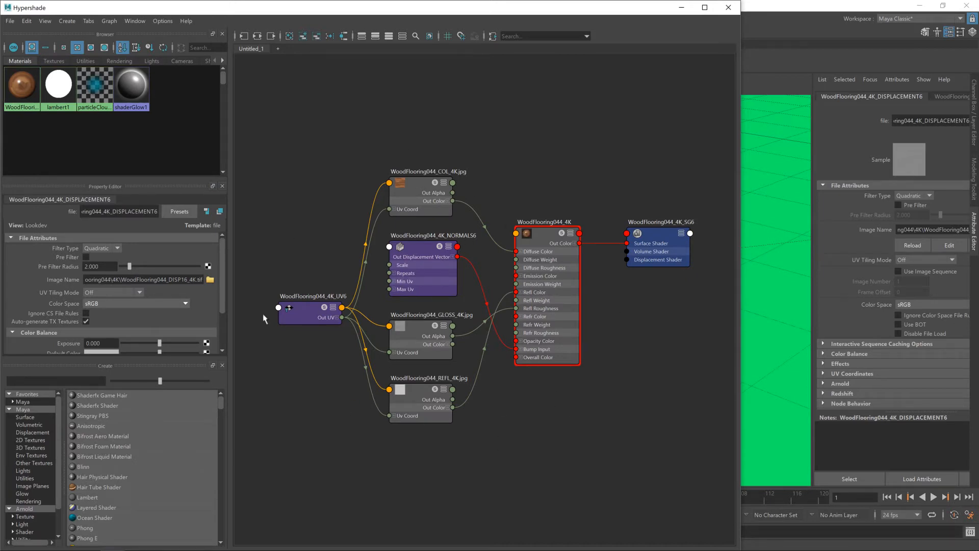
mouse_move(667, 209)
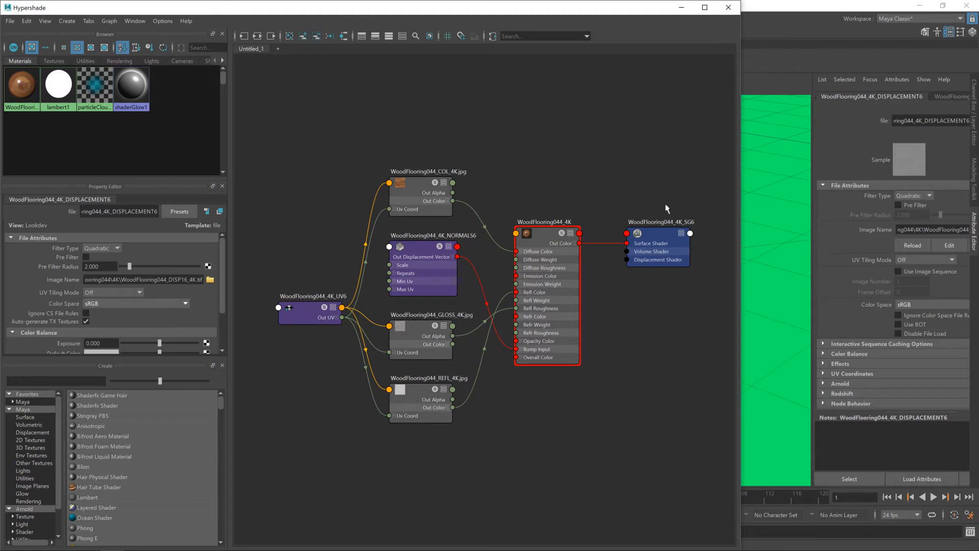
mouse_move(449, 447)
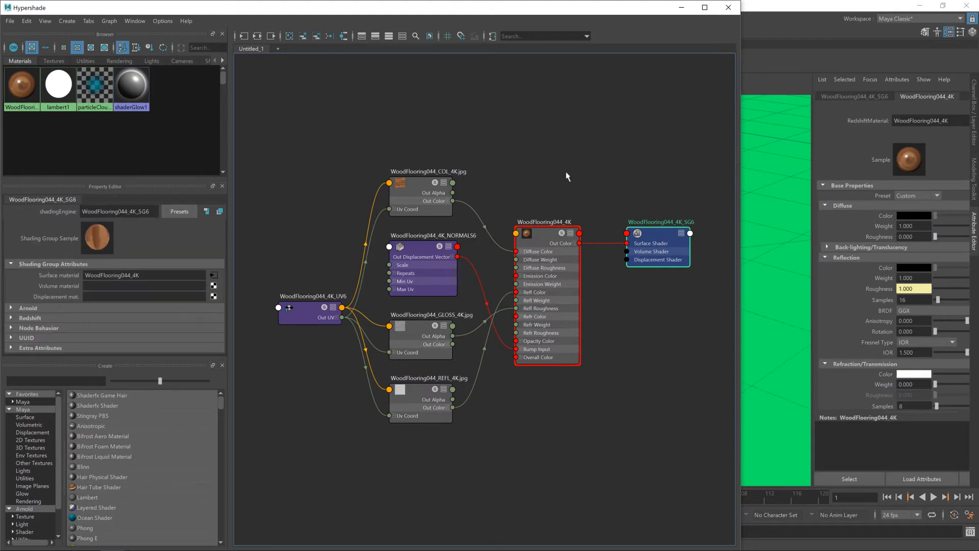
mouse_move(712, 253)
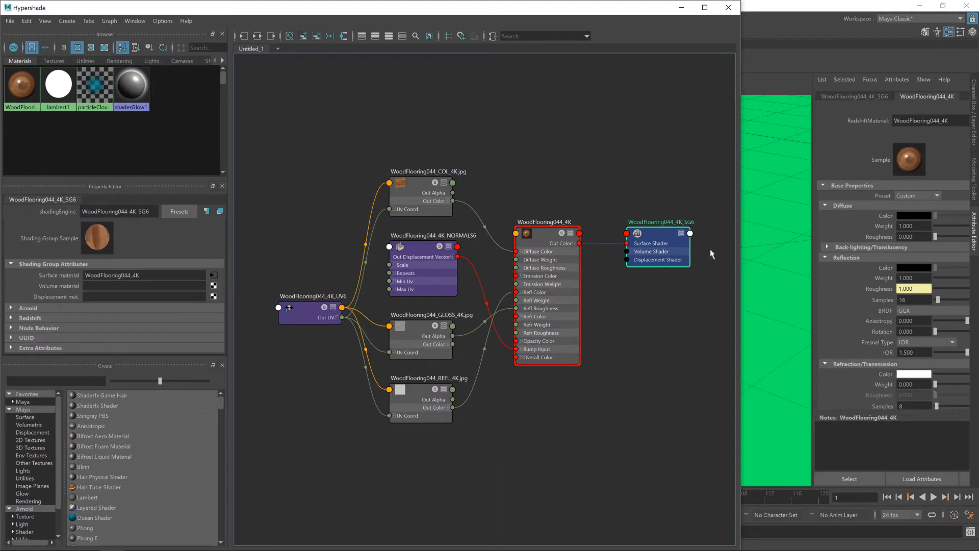
mouse_move(301, 65)
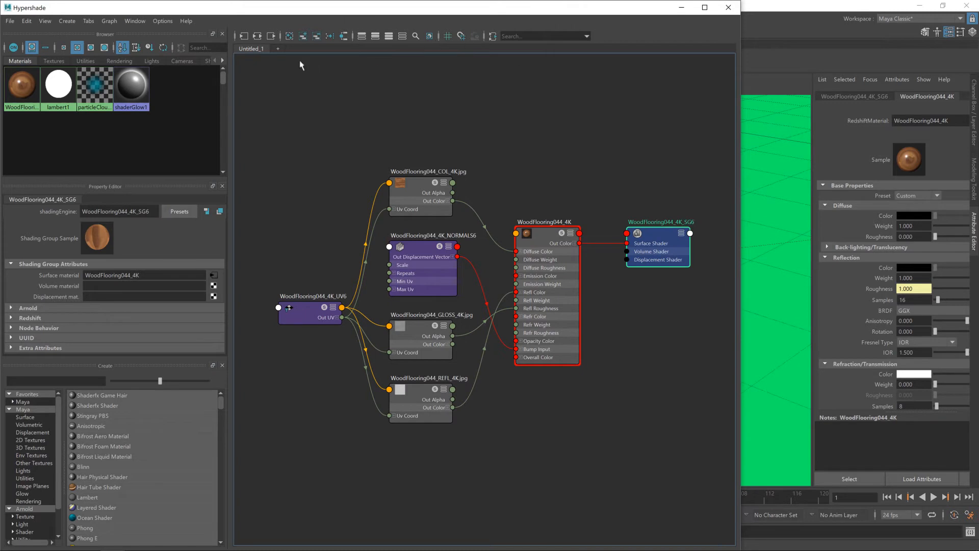
mouse_move(260, 37)
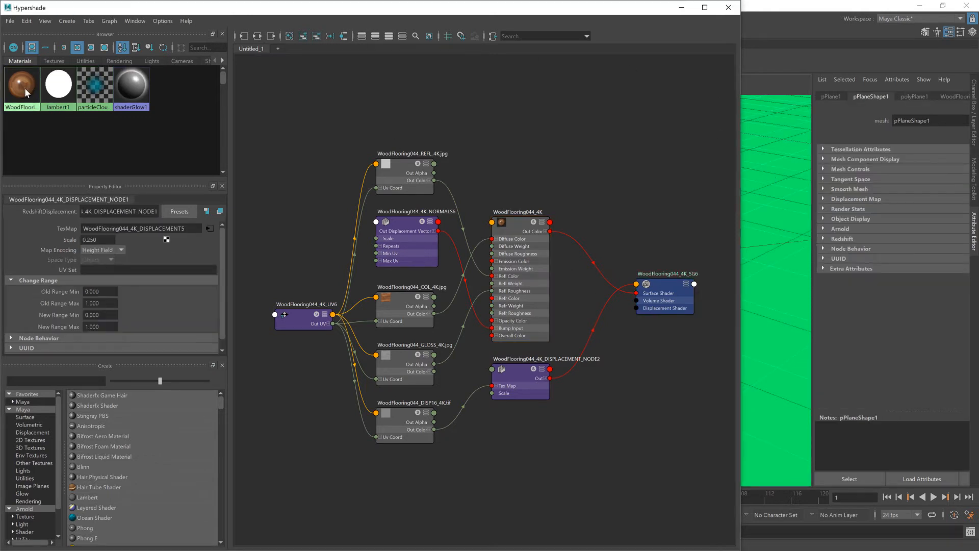
Assign the WoodFlooring044_4K material to the selected floor plane.
right_click(25, 91)
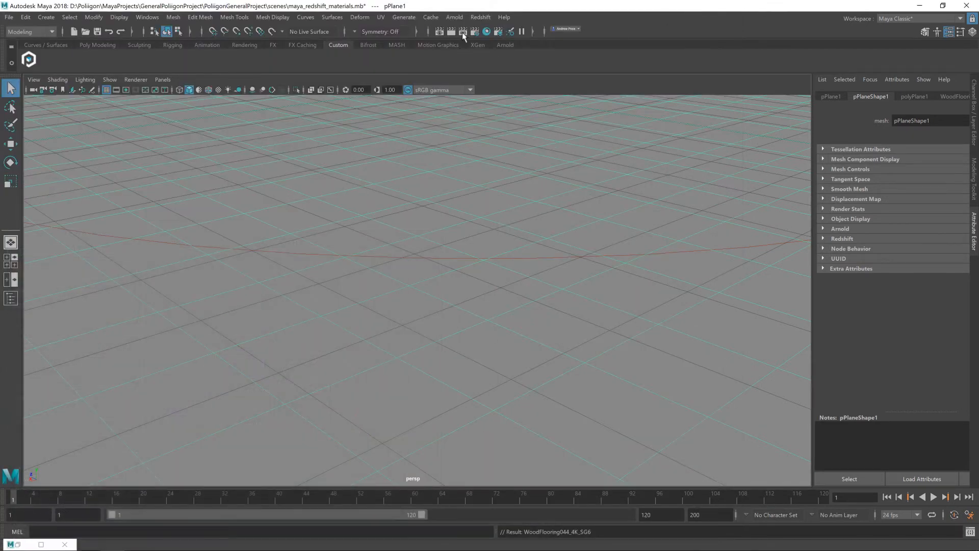
Start a Redshift IPR render of the floor and move the Render View to the top-right.
click(461, 30)
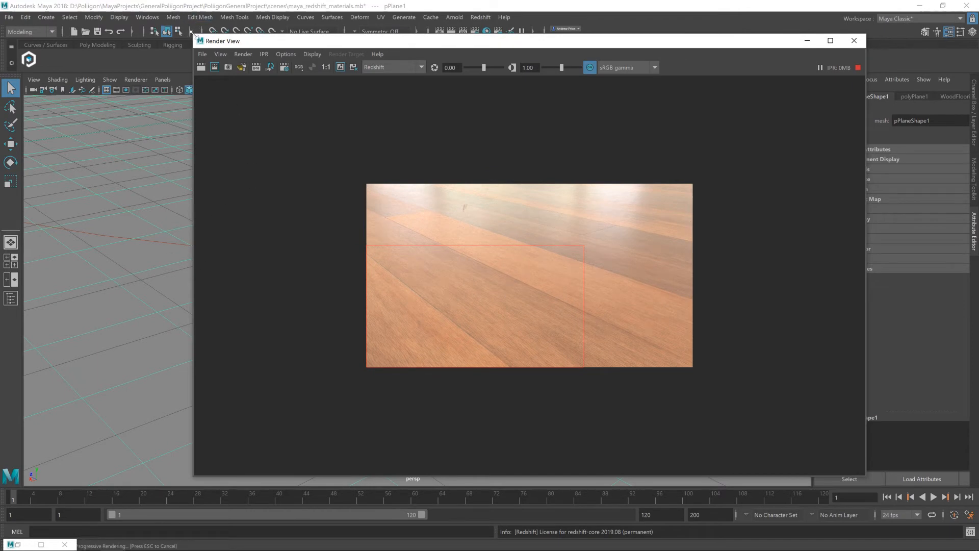
drag(221, 41, 527, 254)
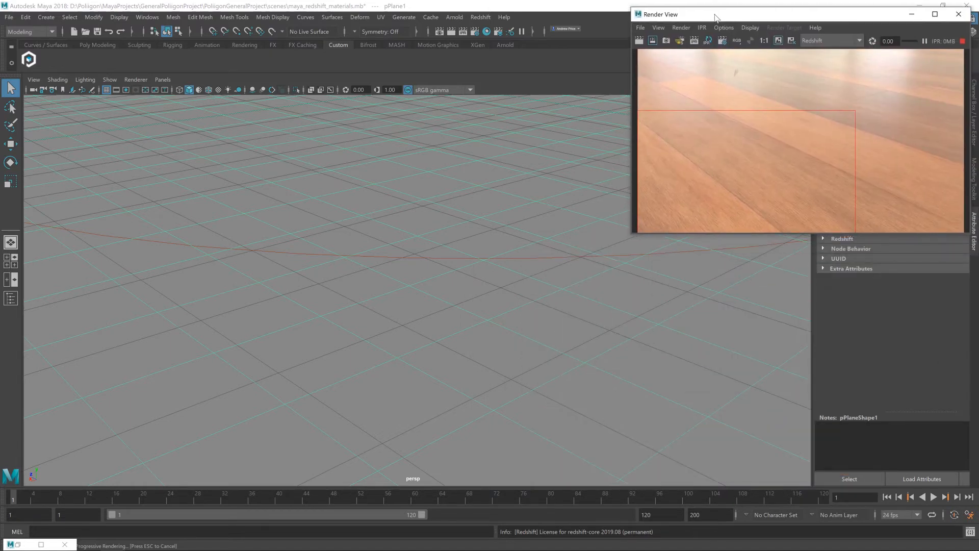
mouse_move(756, 139)
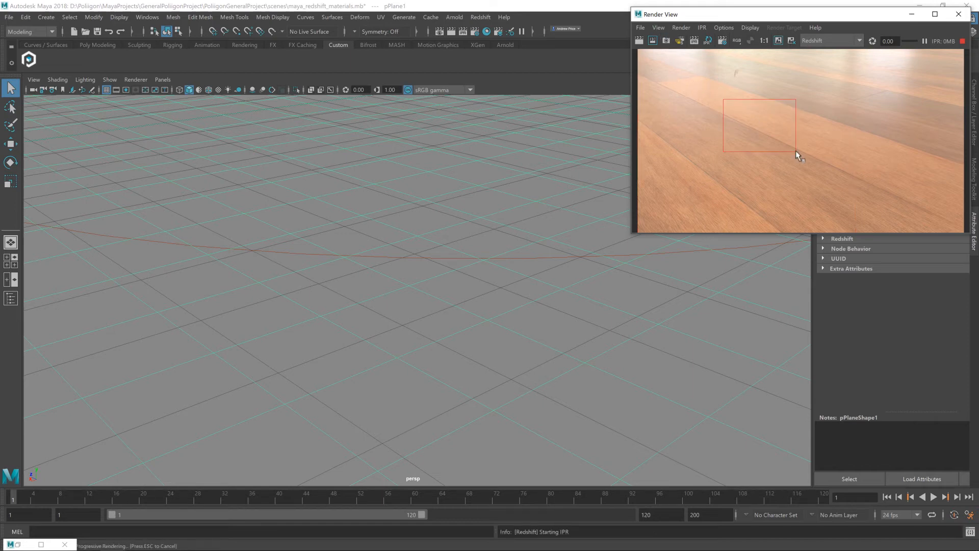
mouse_move(804, 135)
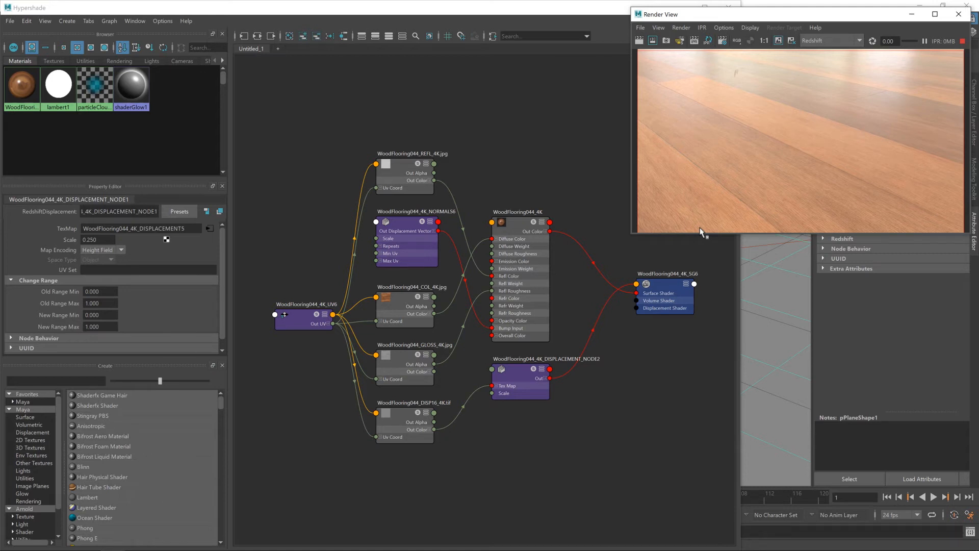
mouse_move(530, 217)
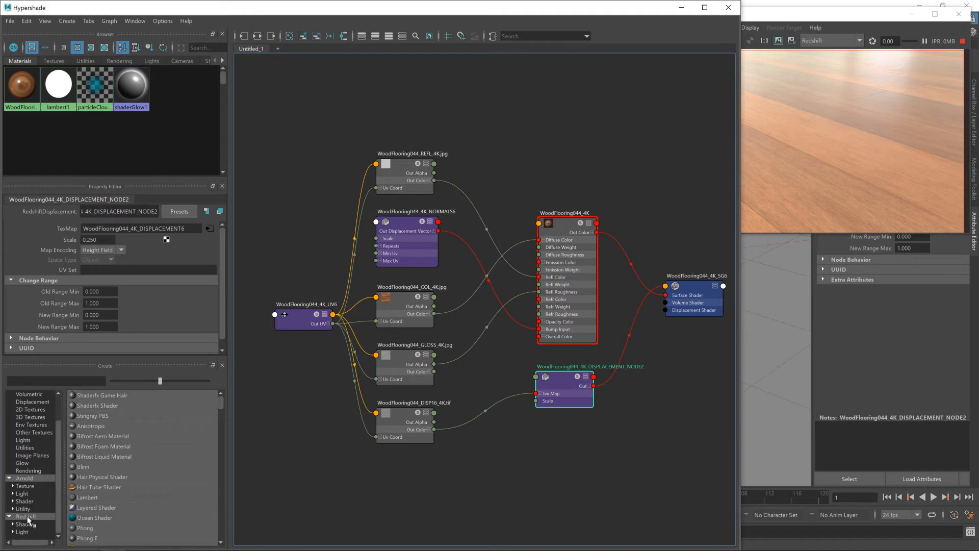
Create a multiplyDivide utility node from the Redshift node list.
click(27, 517)
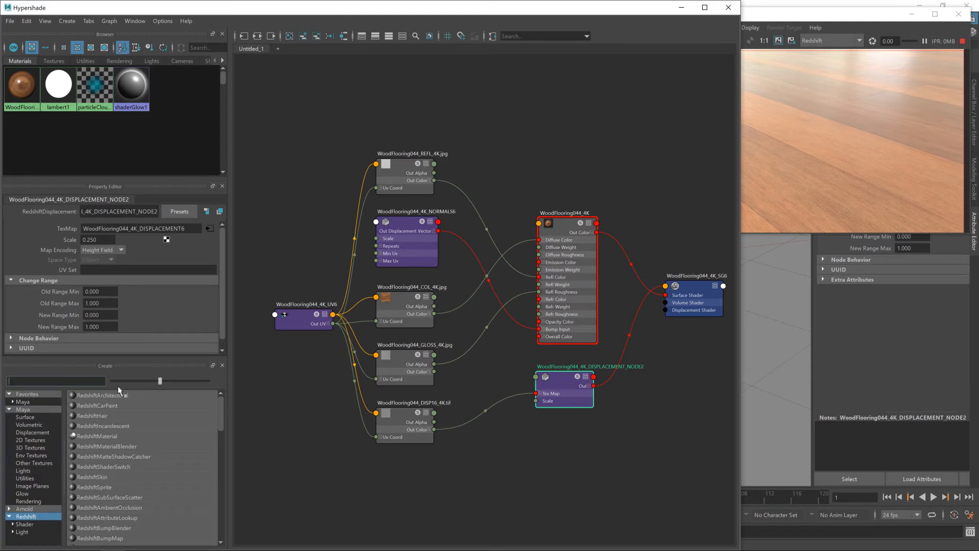
text(multi)
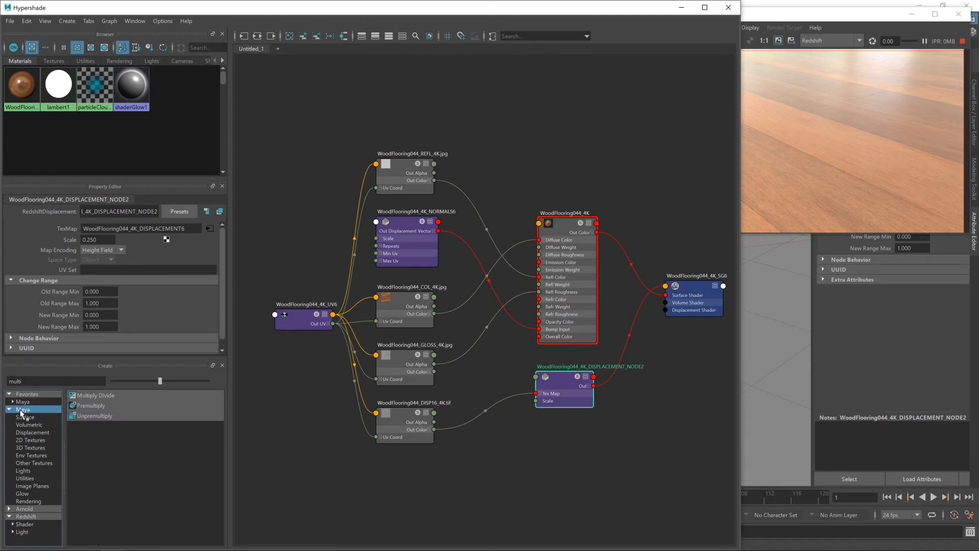
mouse_move(94, 396)
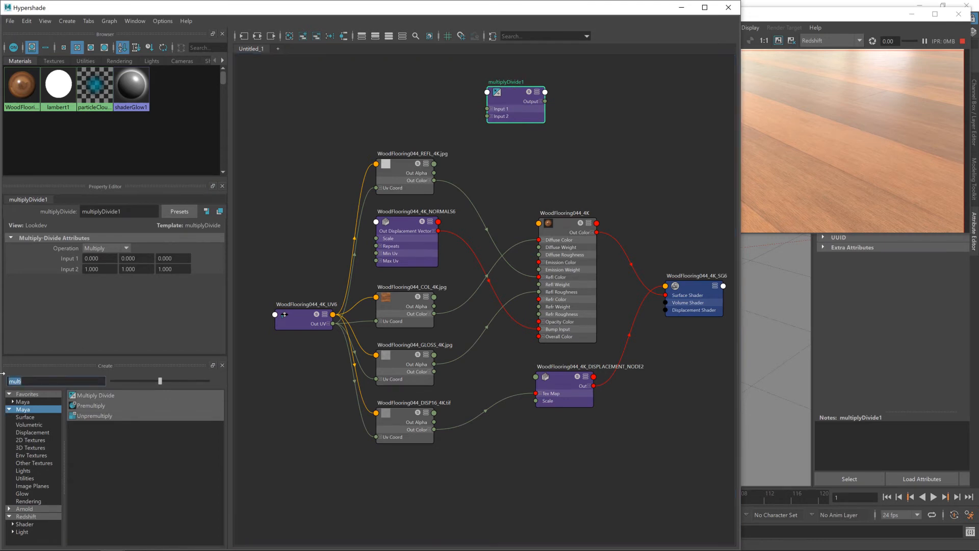
text(R)
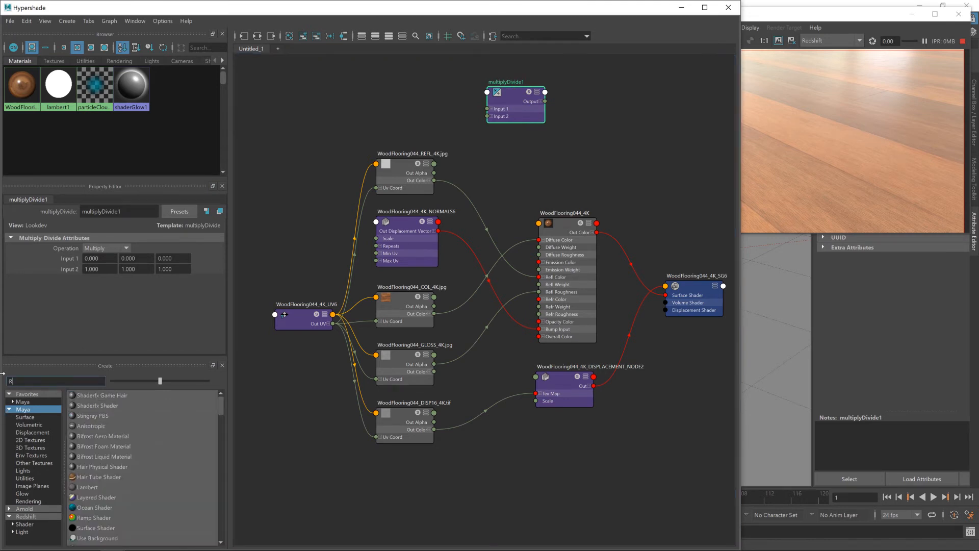
text(OUGHNESS_Adjust)
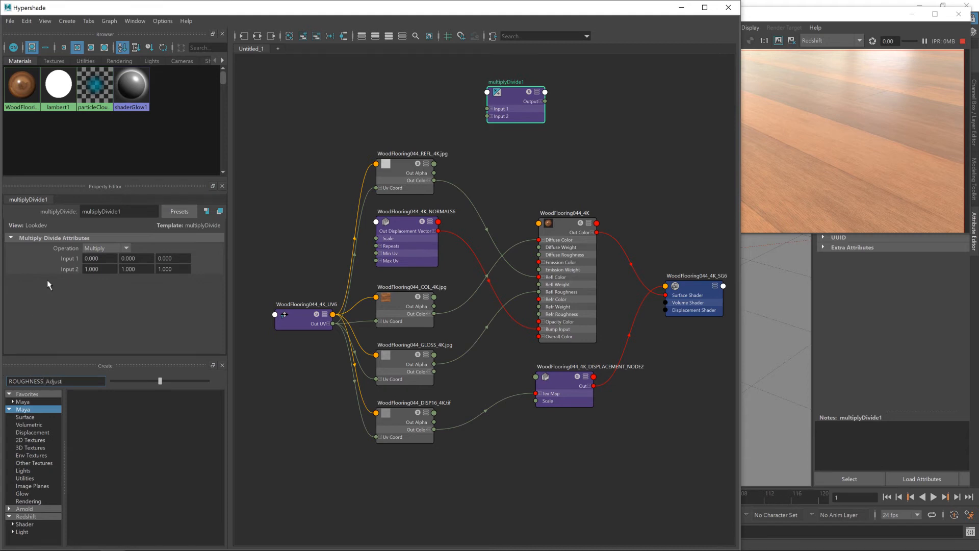
Place the multiplyDivide node beside the GLOSS texture and rename it ROUGHNESS_Adjust.
click(399, 359)
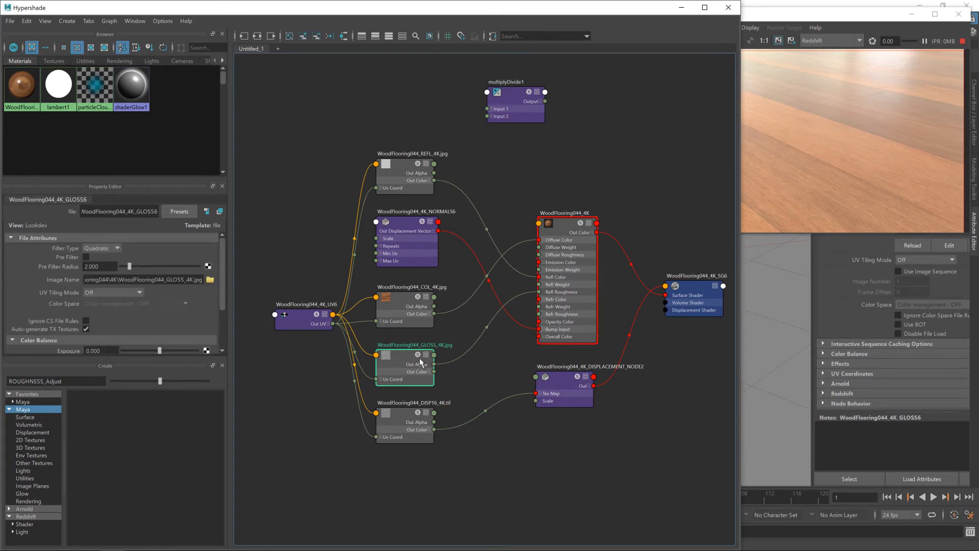
mouse_move(504, 352)
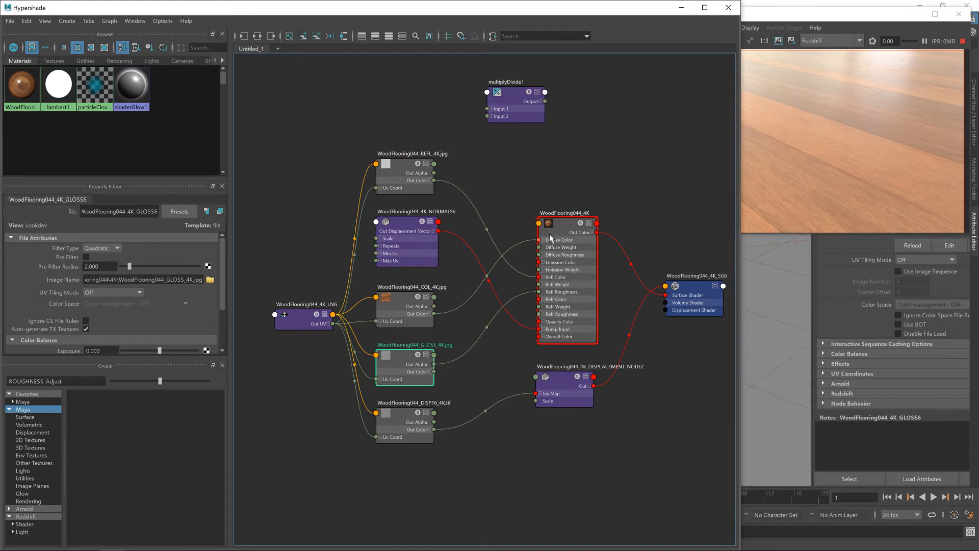
click(565, 212)
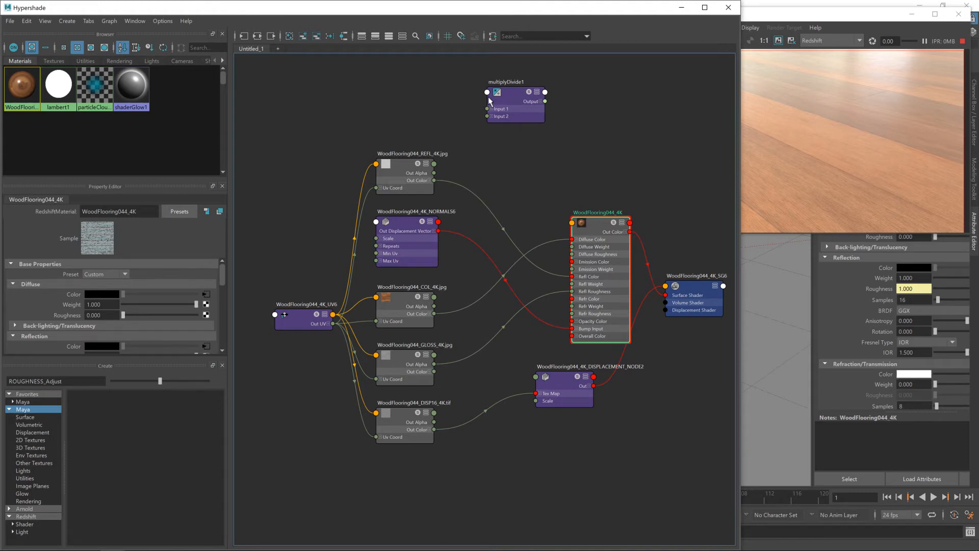
drag(516, 103, 503, 342)
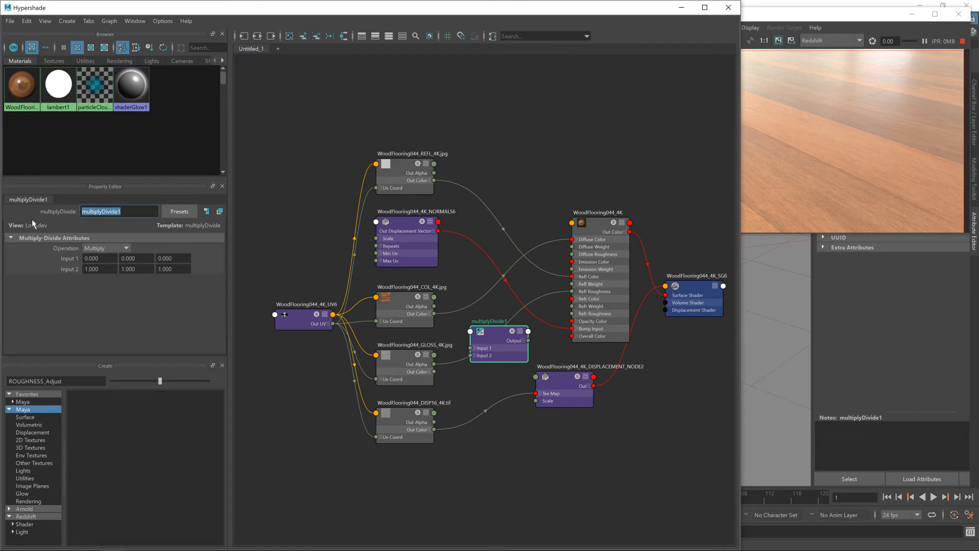
text(ROUGHNESS_Adjust)
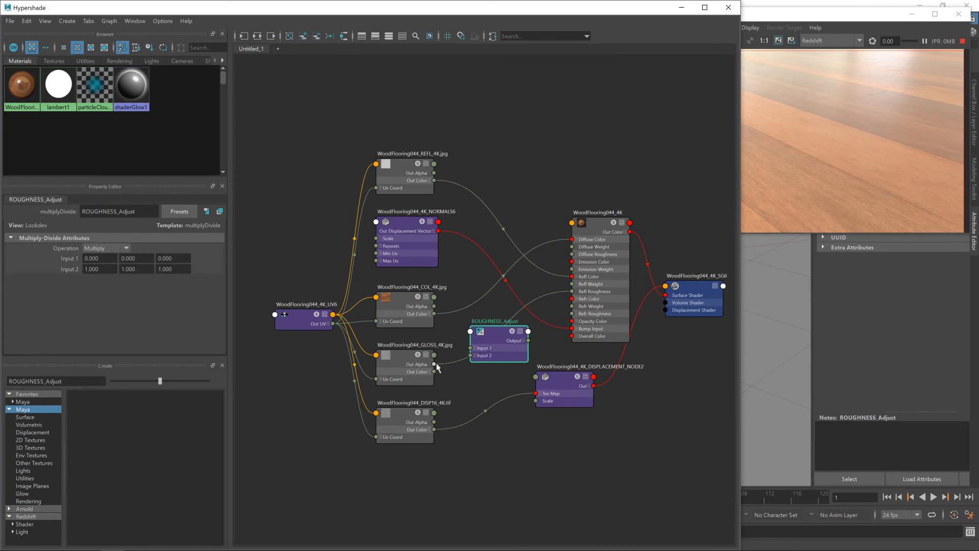
mouse_move(428, 368)
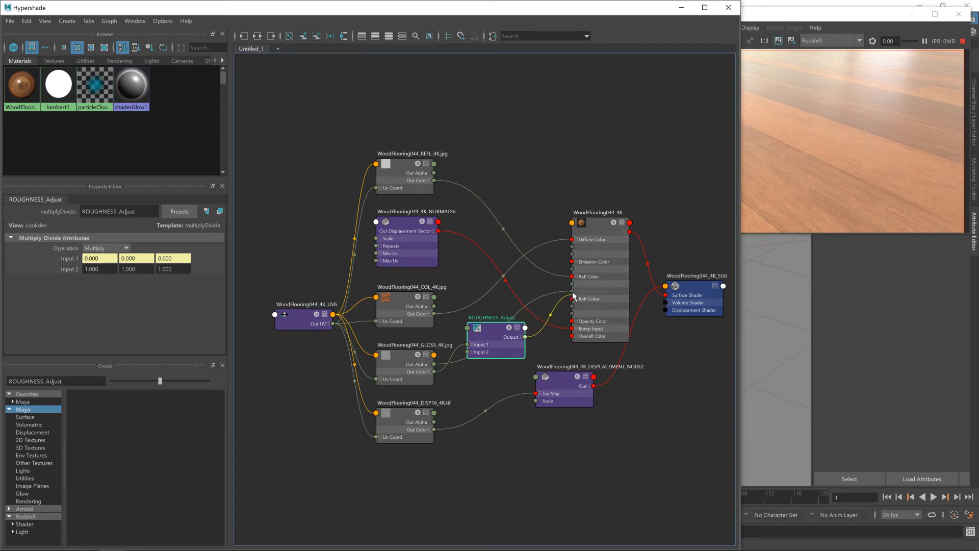
mouse_move(574, 297)
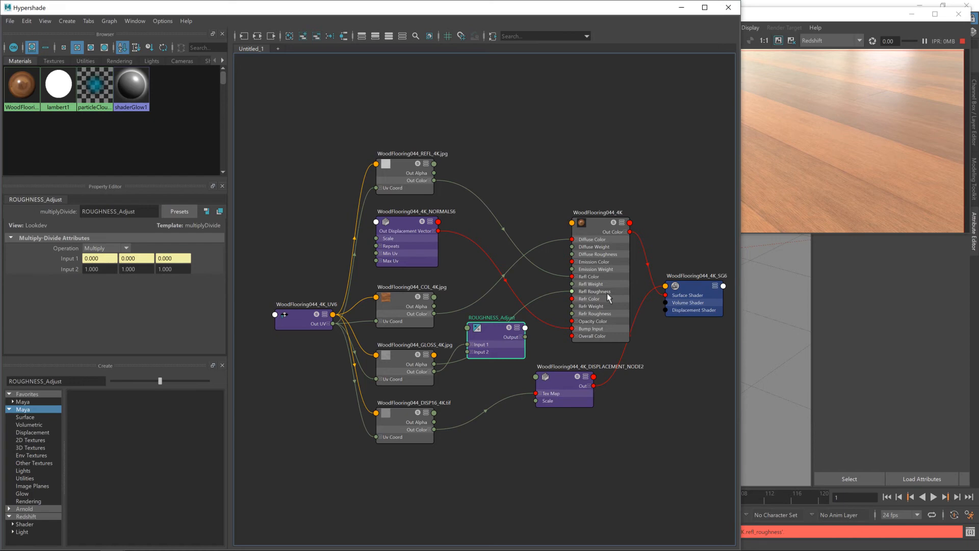
mouse_move(434, 354)
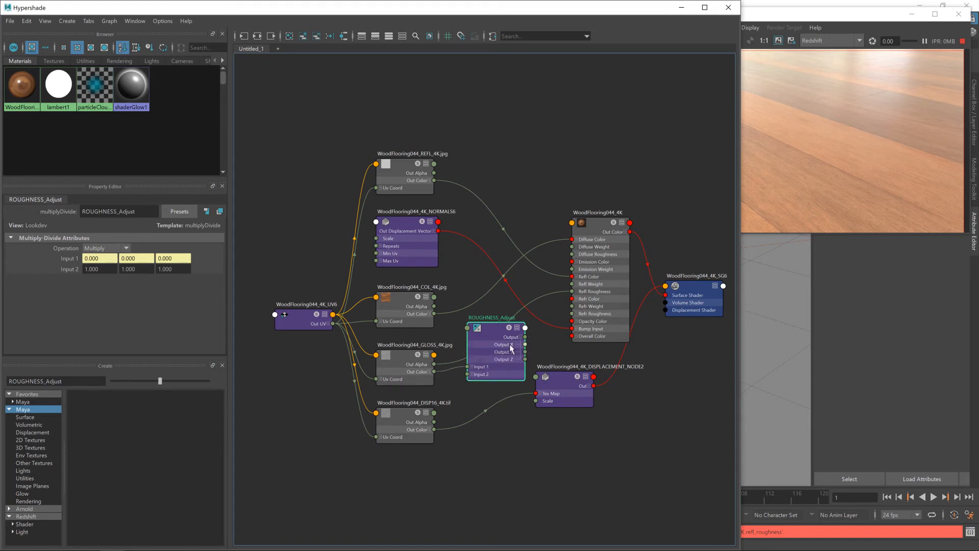
mouse_move(507, 363)
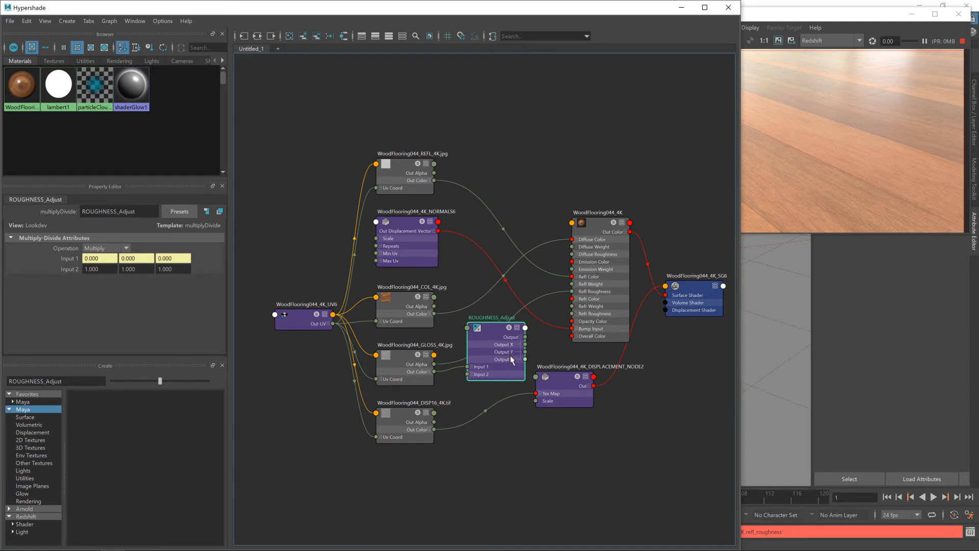
mouse_move(522, 350)
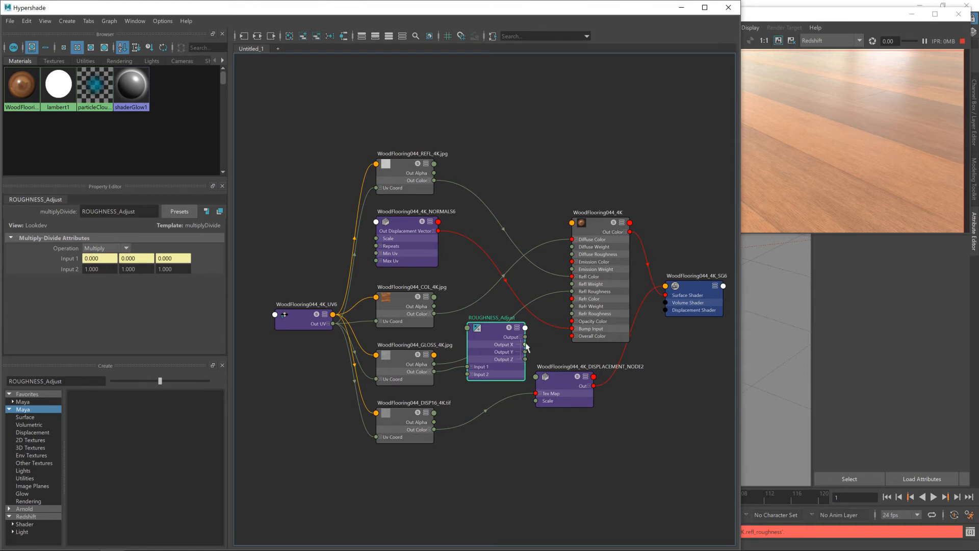
mouse_move(527, 349)
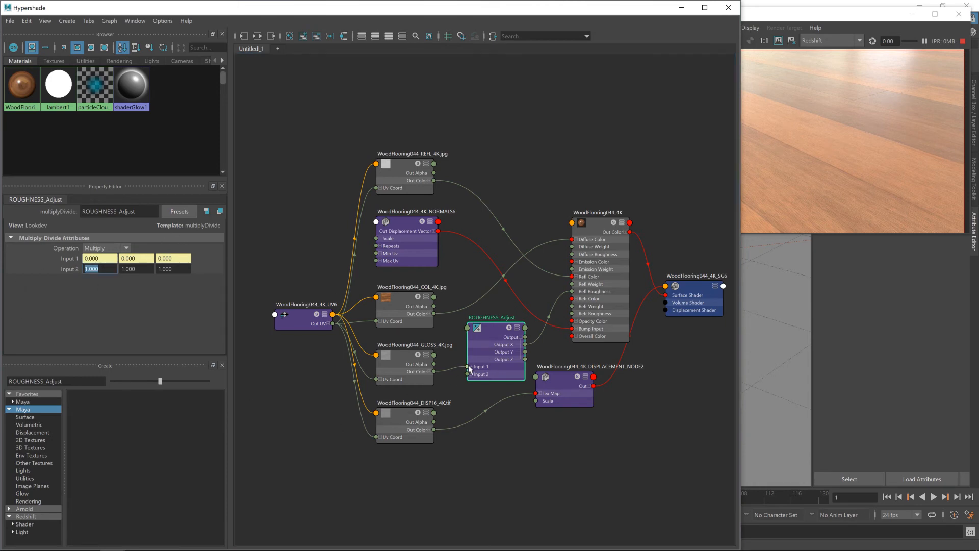
Set ROUGHNESS_Adjust's Input 2 first value to 0.600 after trying 1.000, 0.000 and 0.650.
click(470, 367)
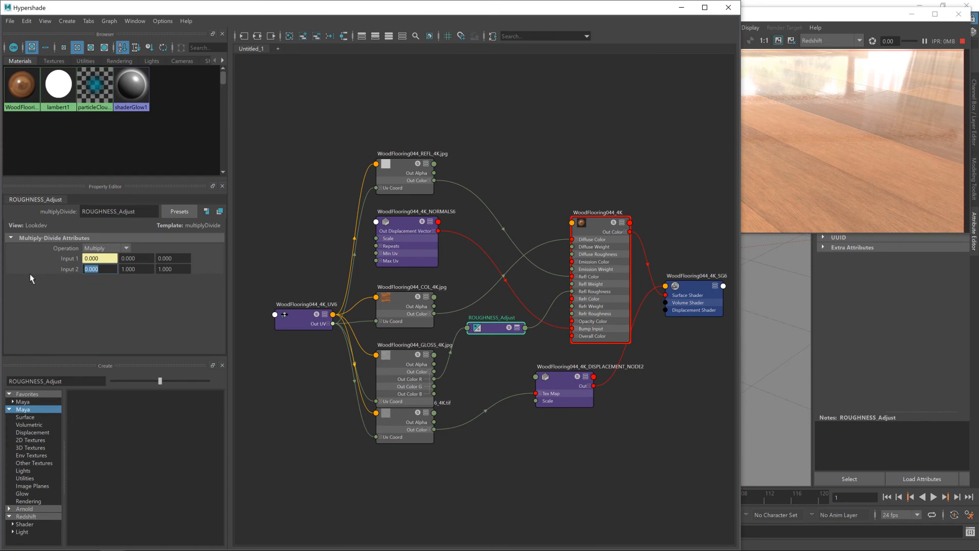
text(1.000)
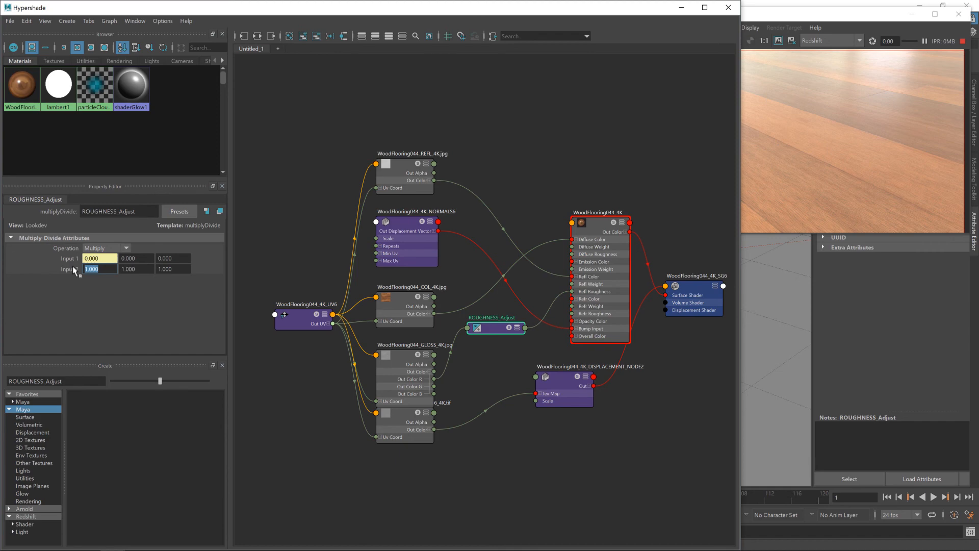
text(0.000)
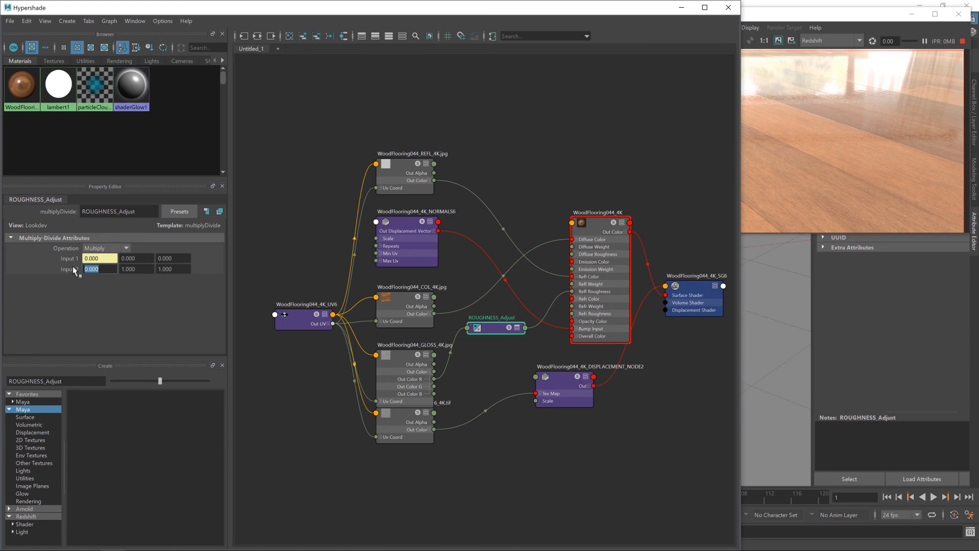
text(6)
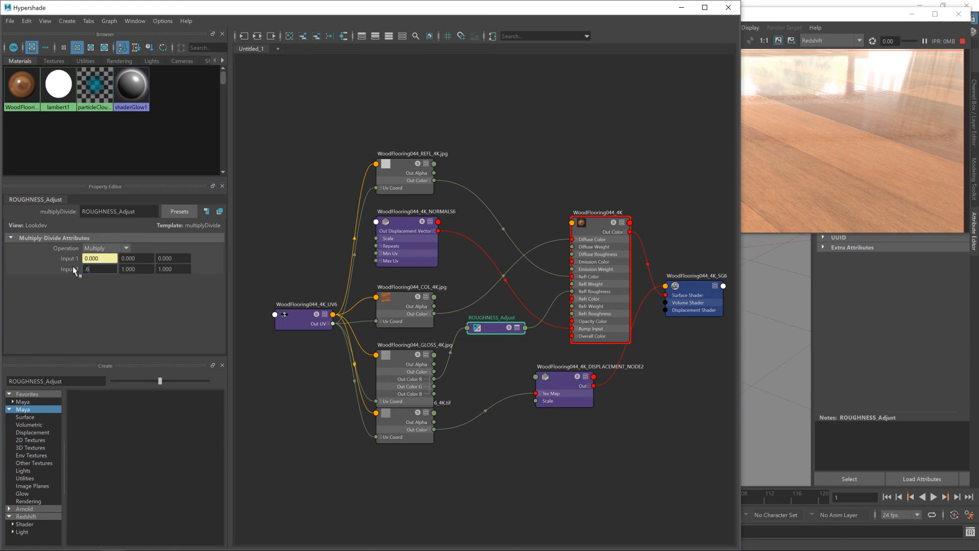
text(0.650)
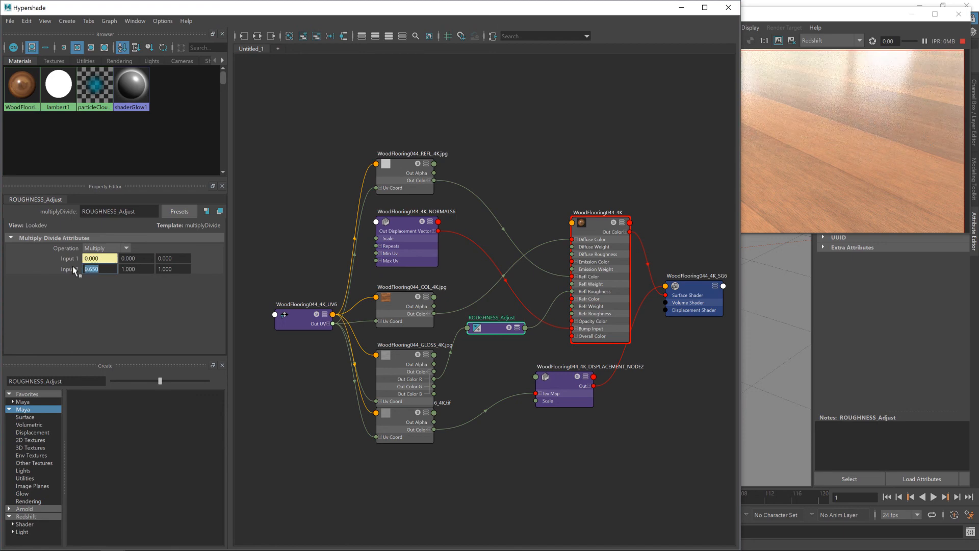
text(0.600)
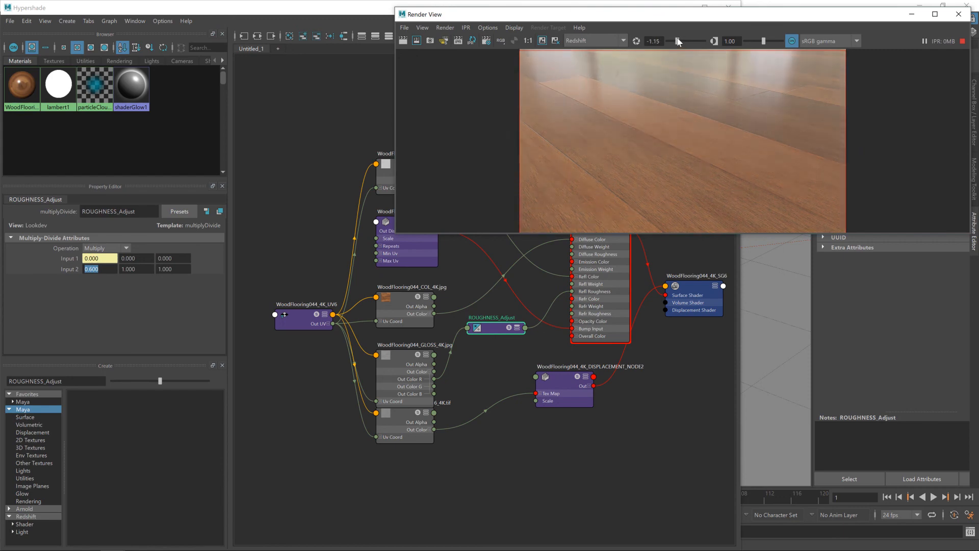
Lower the render's exposure to about -1.29 and set display gamma to 0.88.
drag(677, 41, 671, 41)
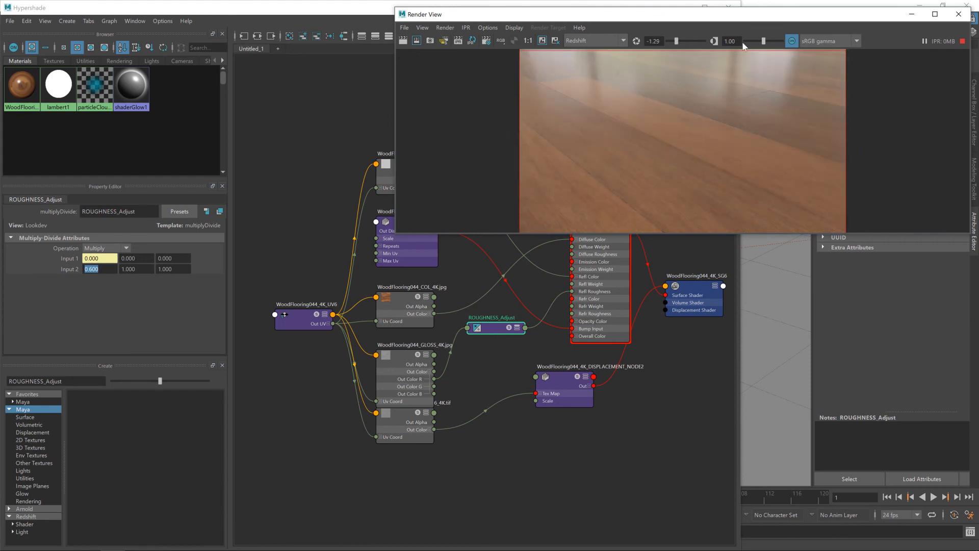
drag(763, 41, 756, 44)
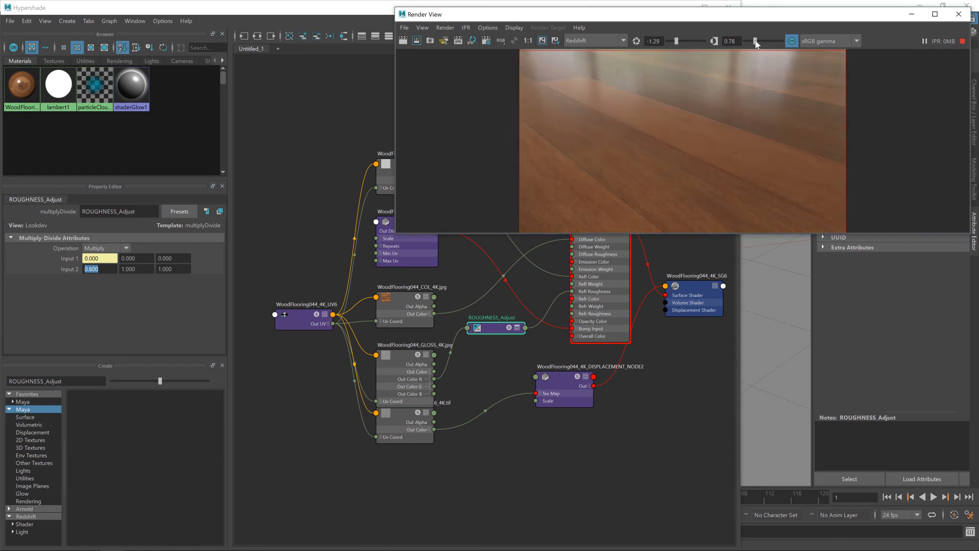
drag(756, 41, 763, 41)
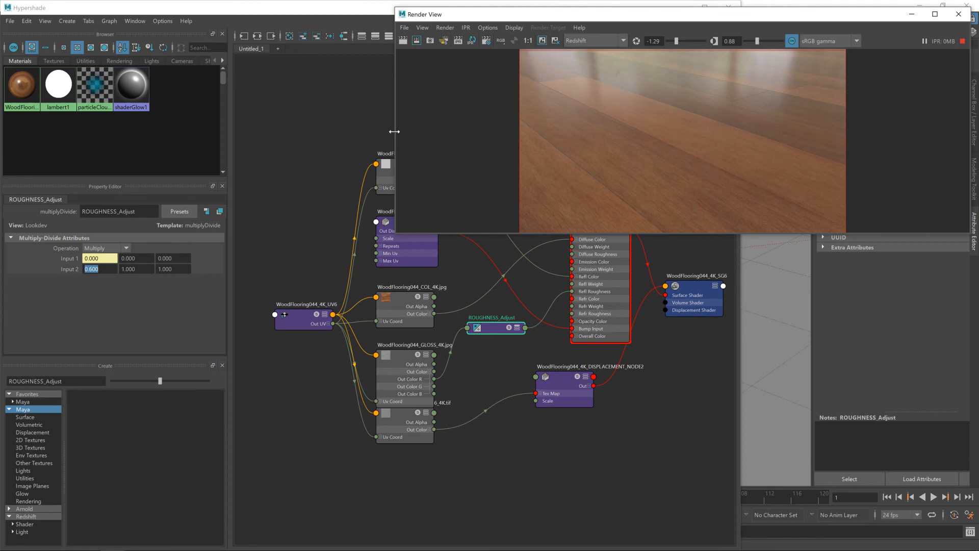